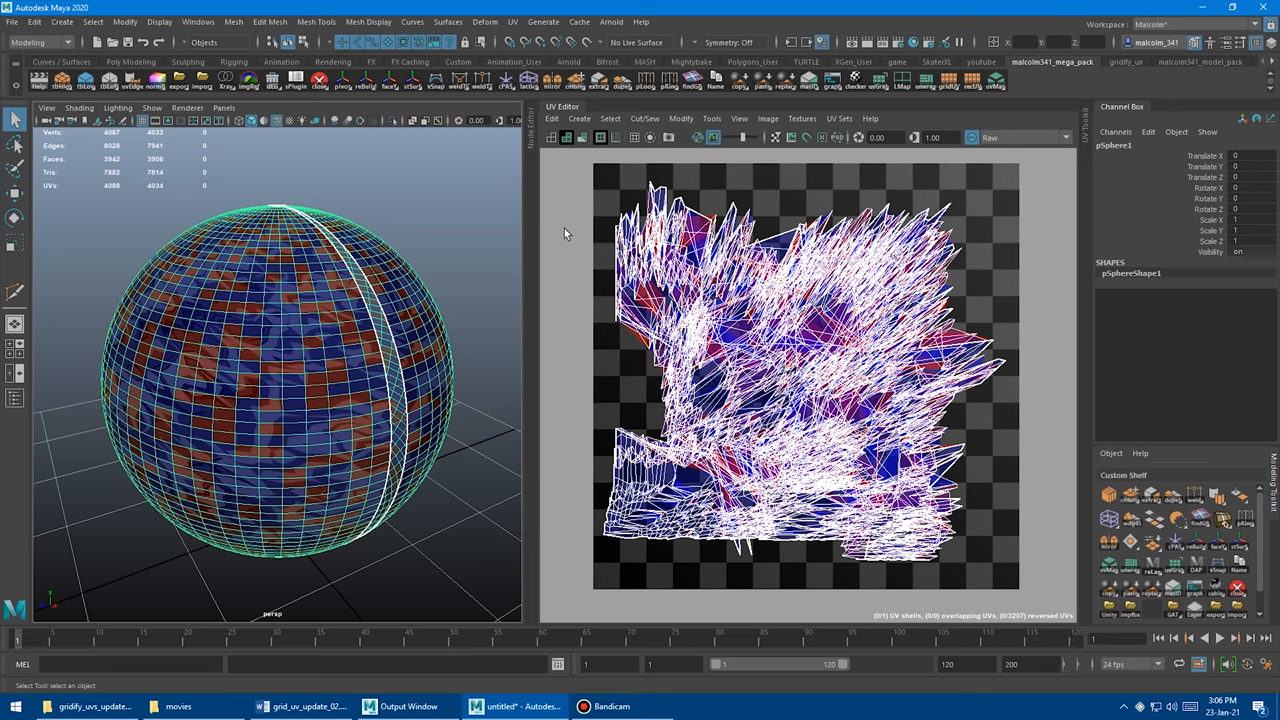
pyautogui.moveTo(920, 158)
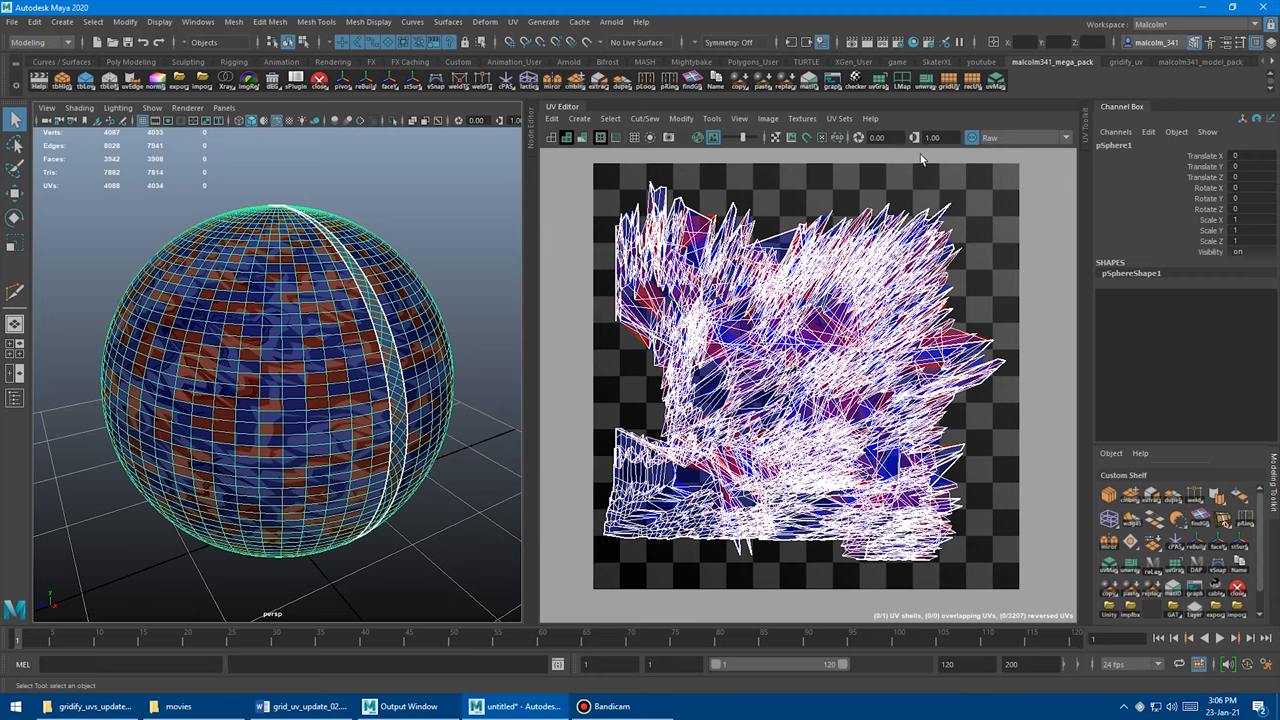
pyautogui.moveTo(972, 85)
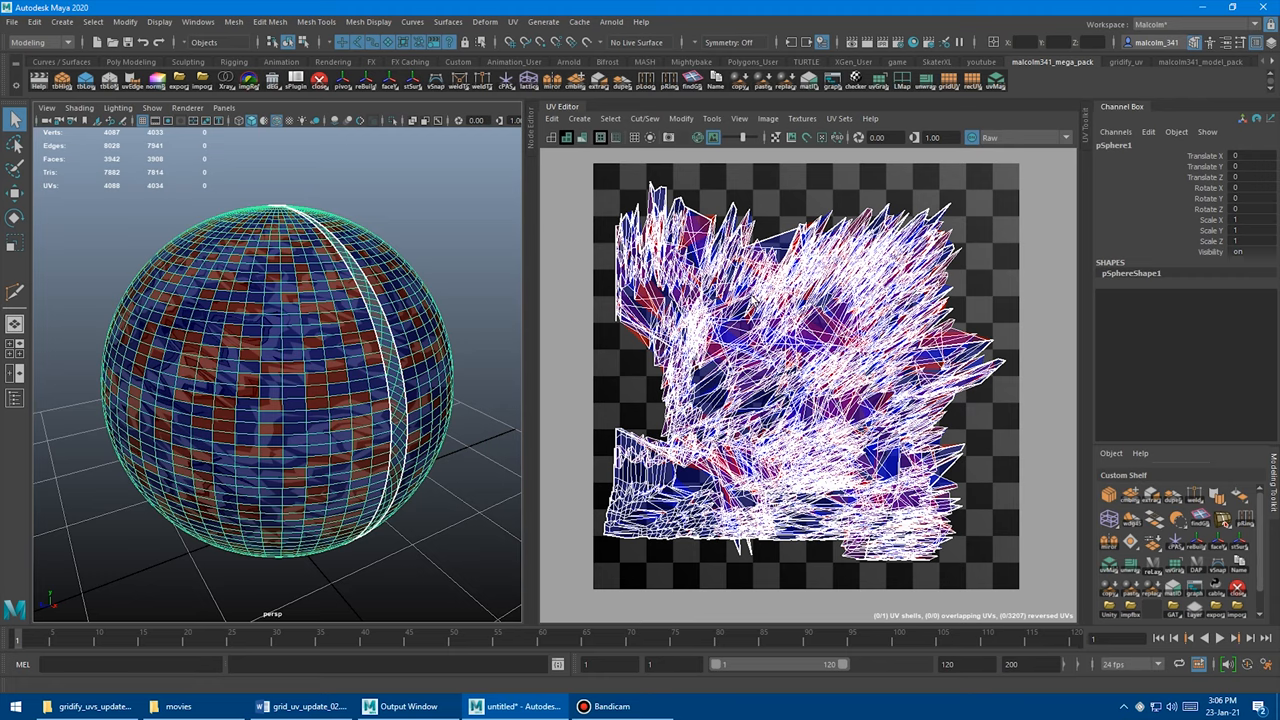
pyautogui.moveTo(1091, 88)
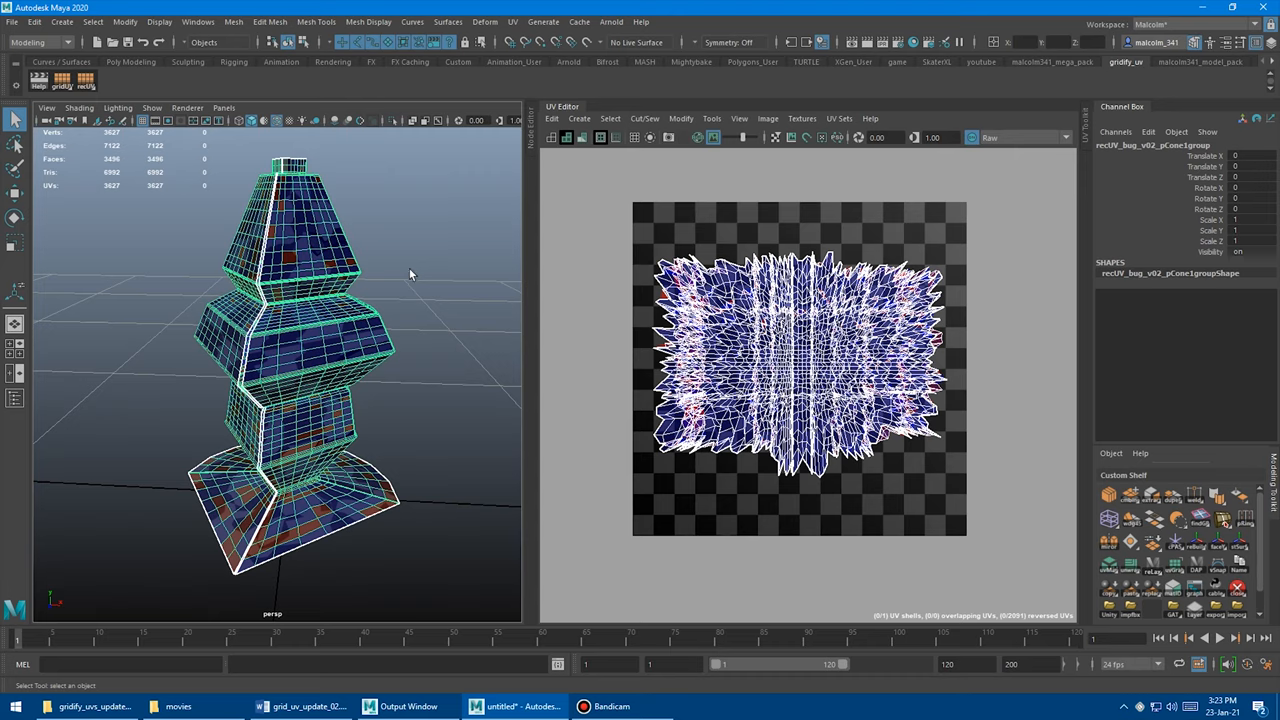
pyautogui.moveTo(105, 110)
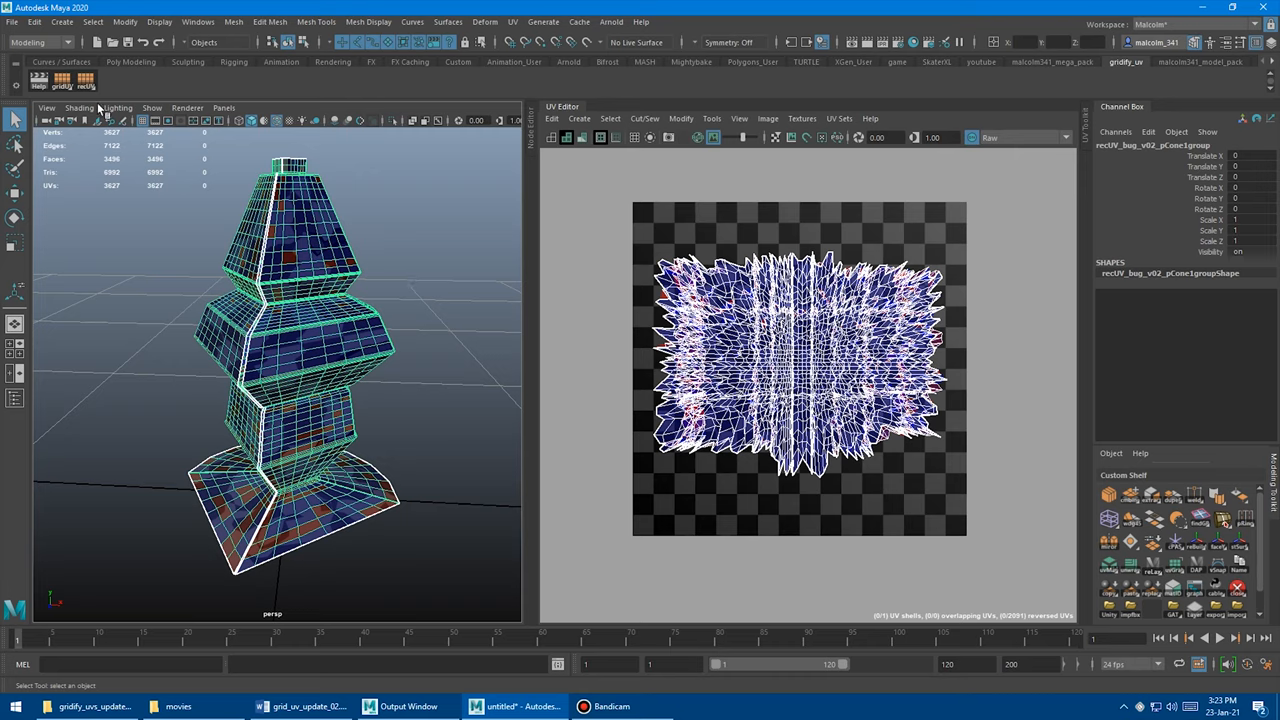
pyautogui.moveTo(325, 315)
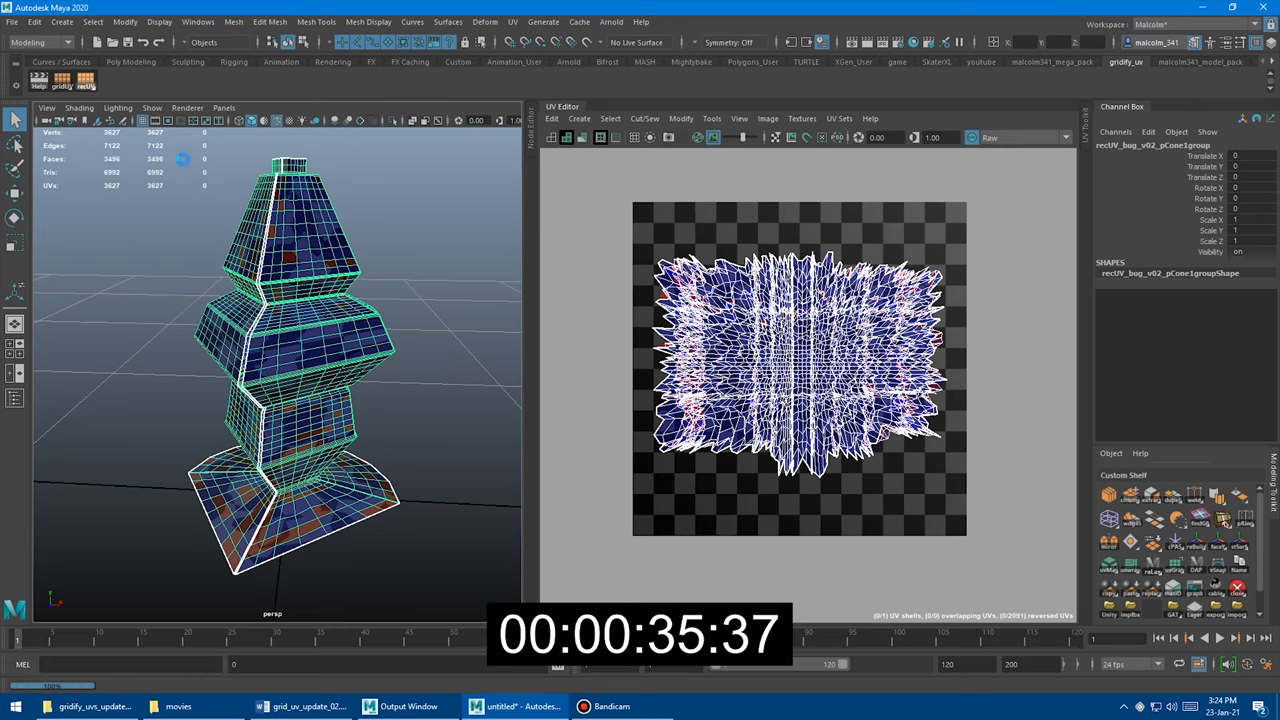
pyautogui.moveTo(205, 237)
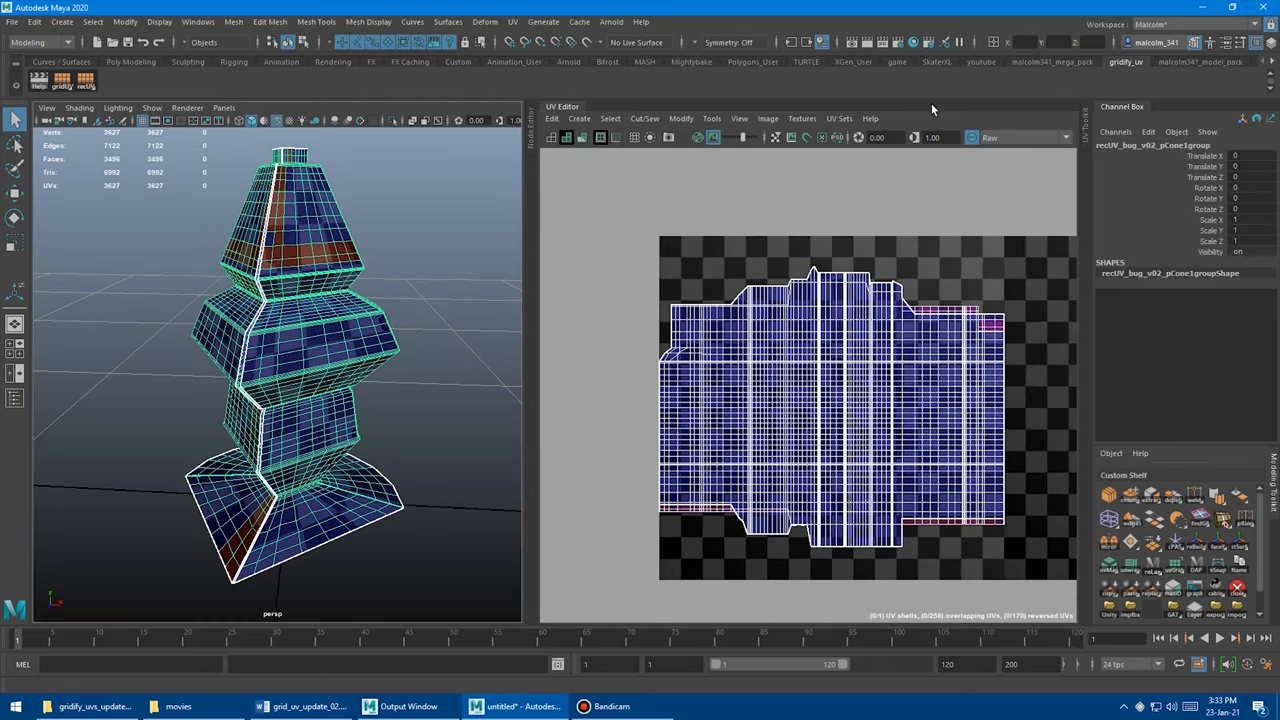
# Run RecUV on the tiered cone's selected faces to form one rectangular UV shell.
pyautogui.click(1051, 62)
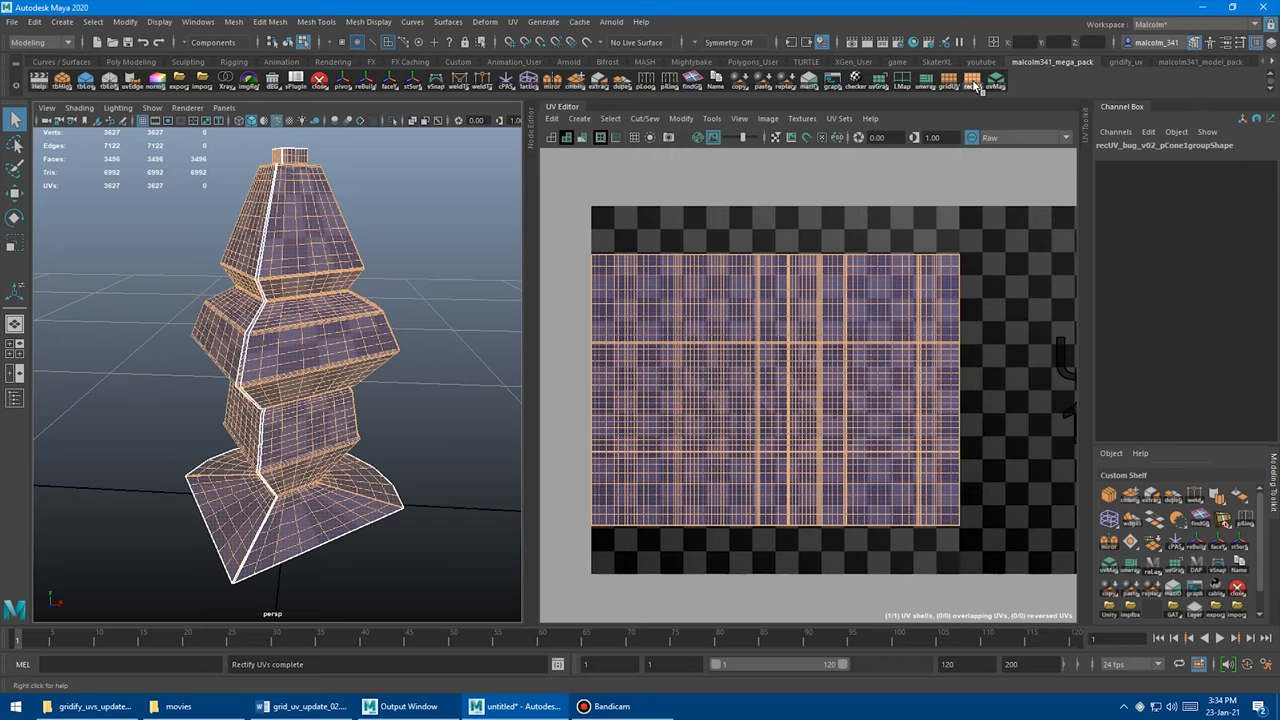
# Apply the gridify tool with the Square option to the tiered cone's UVs.
pyautogui.click(973, 83)
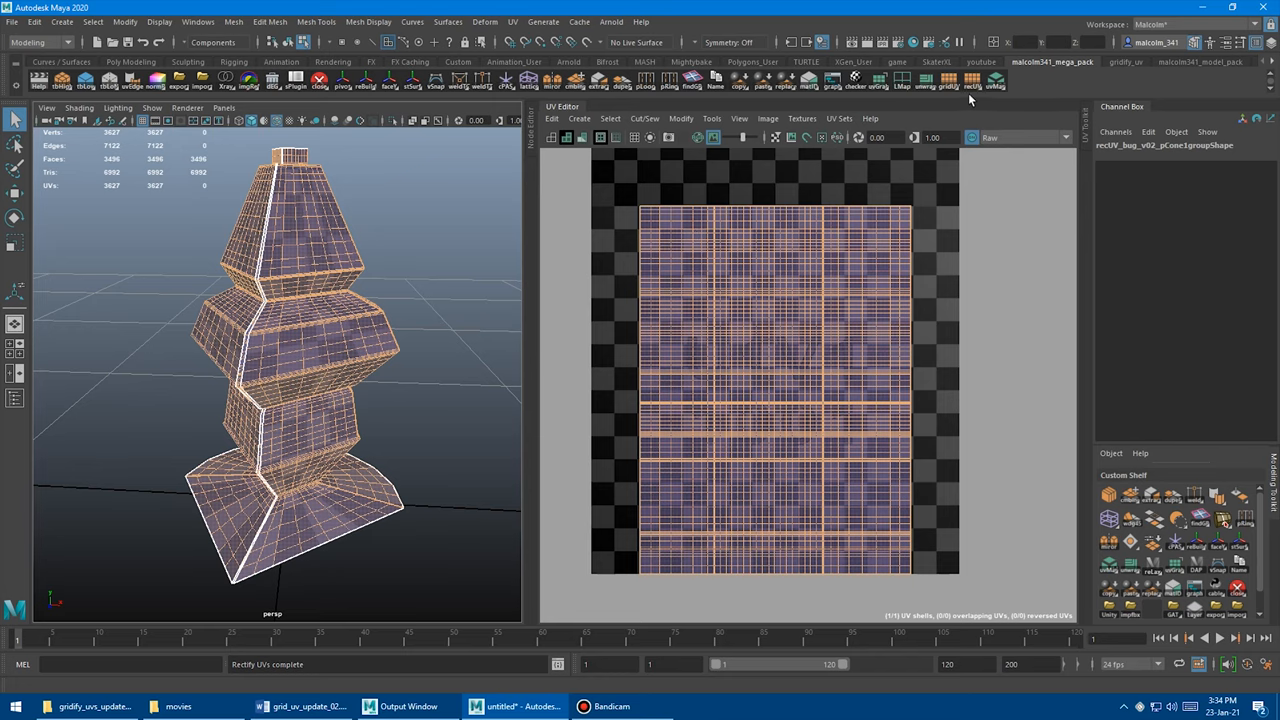
pyautogui.moveTo(935, 118)
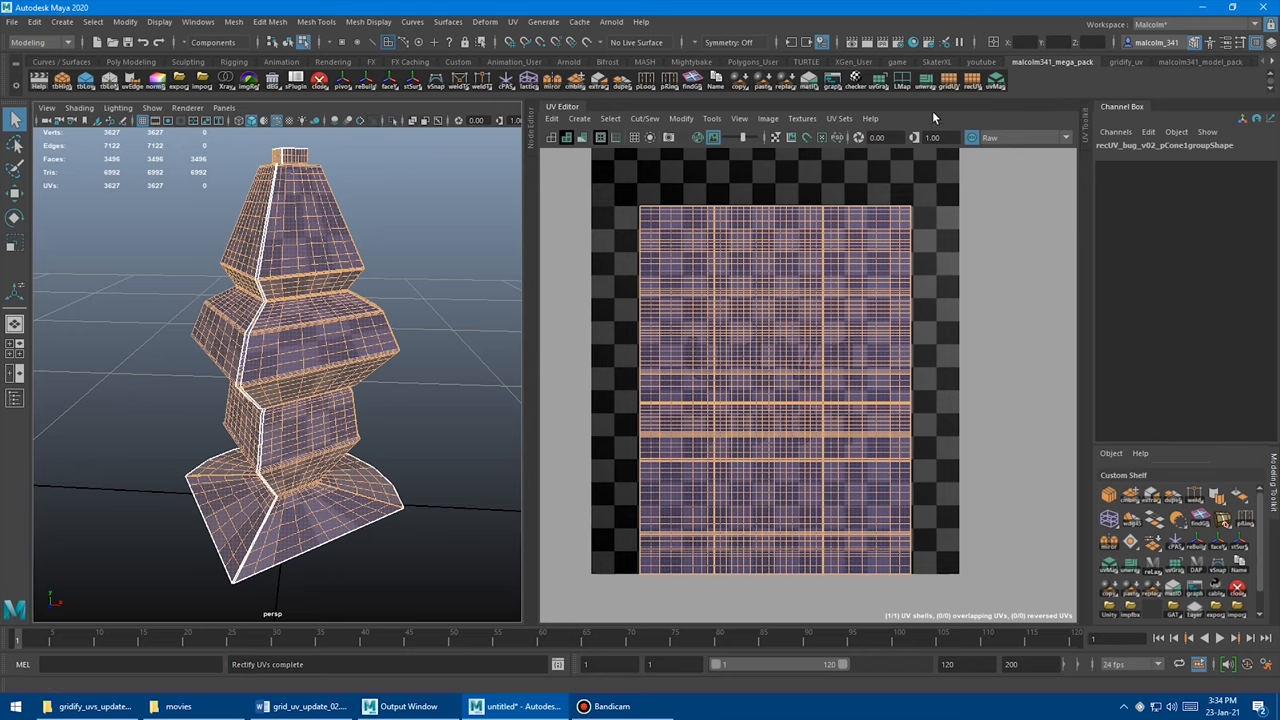
pyautogui.click(948, 82)
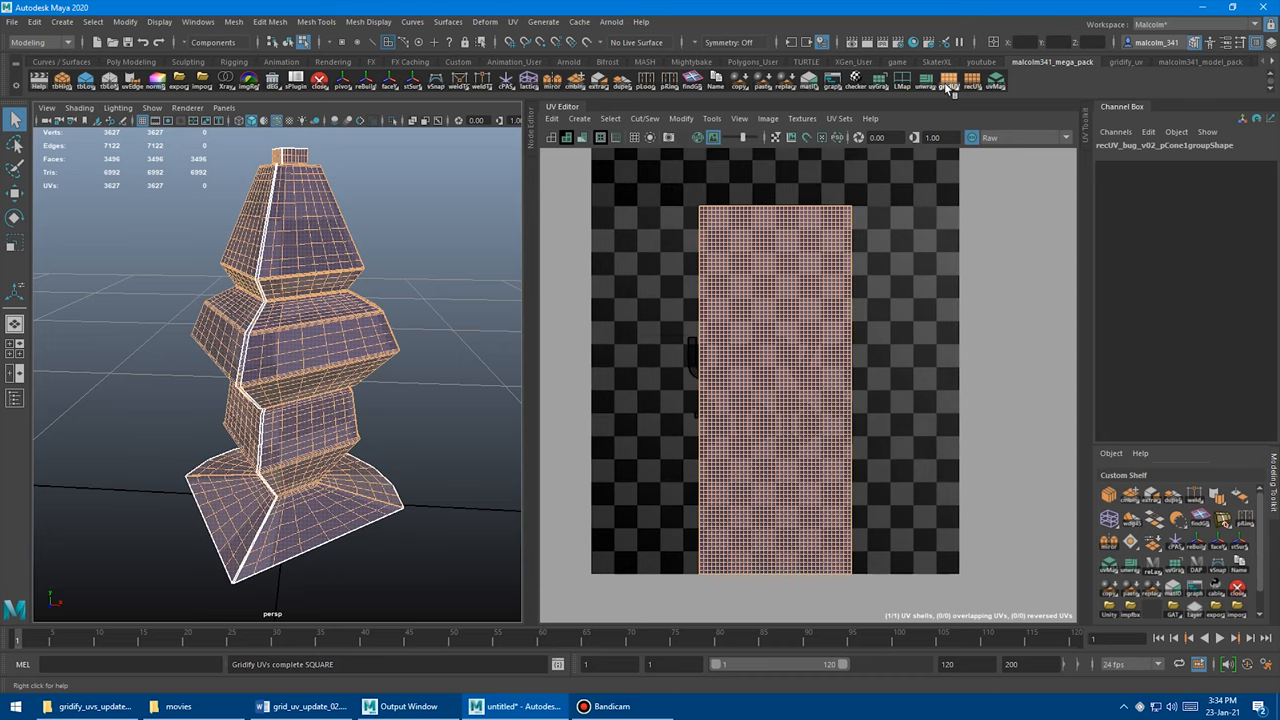
pyautogui.click(948, 82)
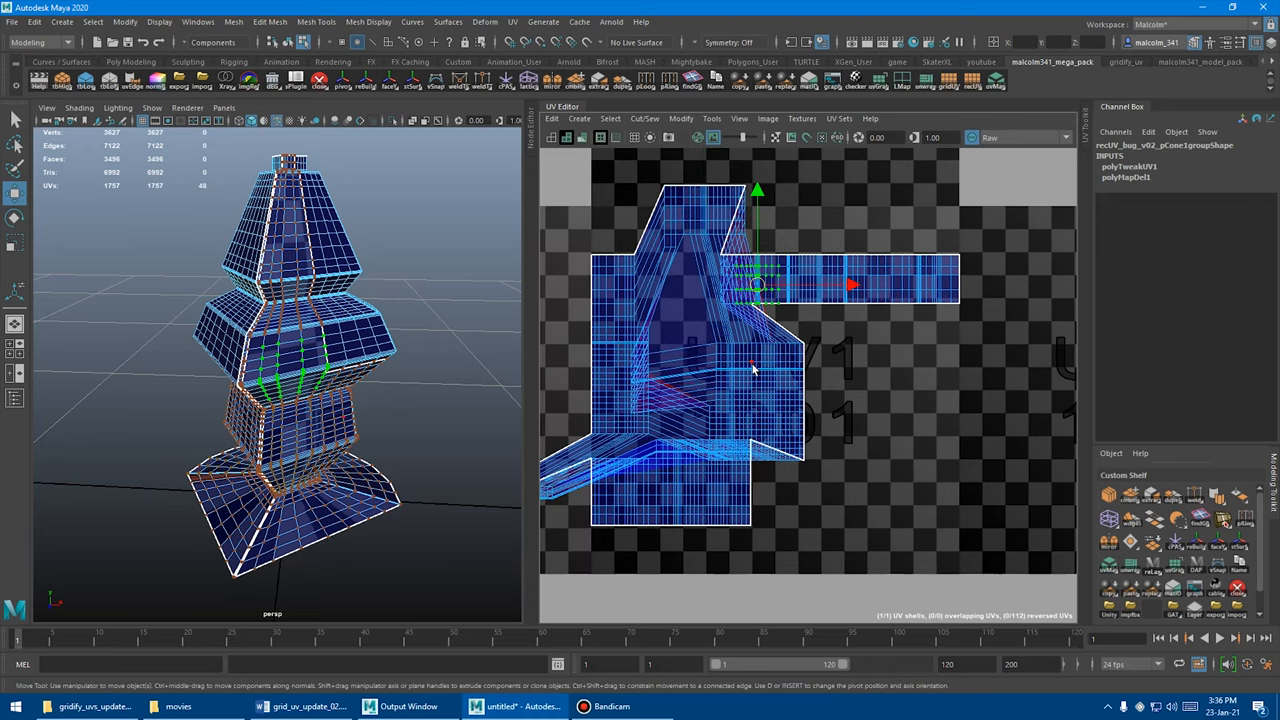
# Drag a group of the tiered cone's UVs with the Move tool.
pyautogui.moveTo(758, 285); pyautogui.dragTo(775, 305)
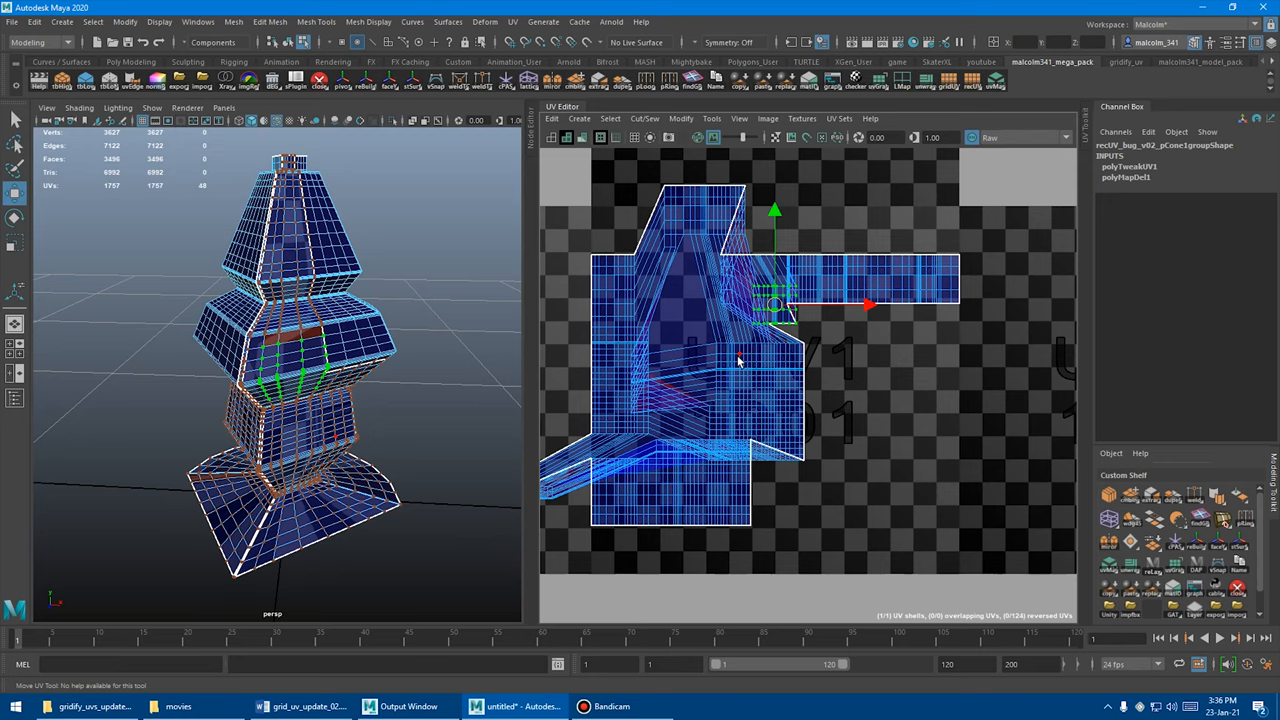
pyautogui.moveTo(340, 335)
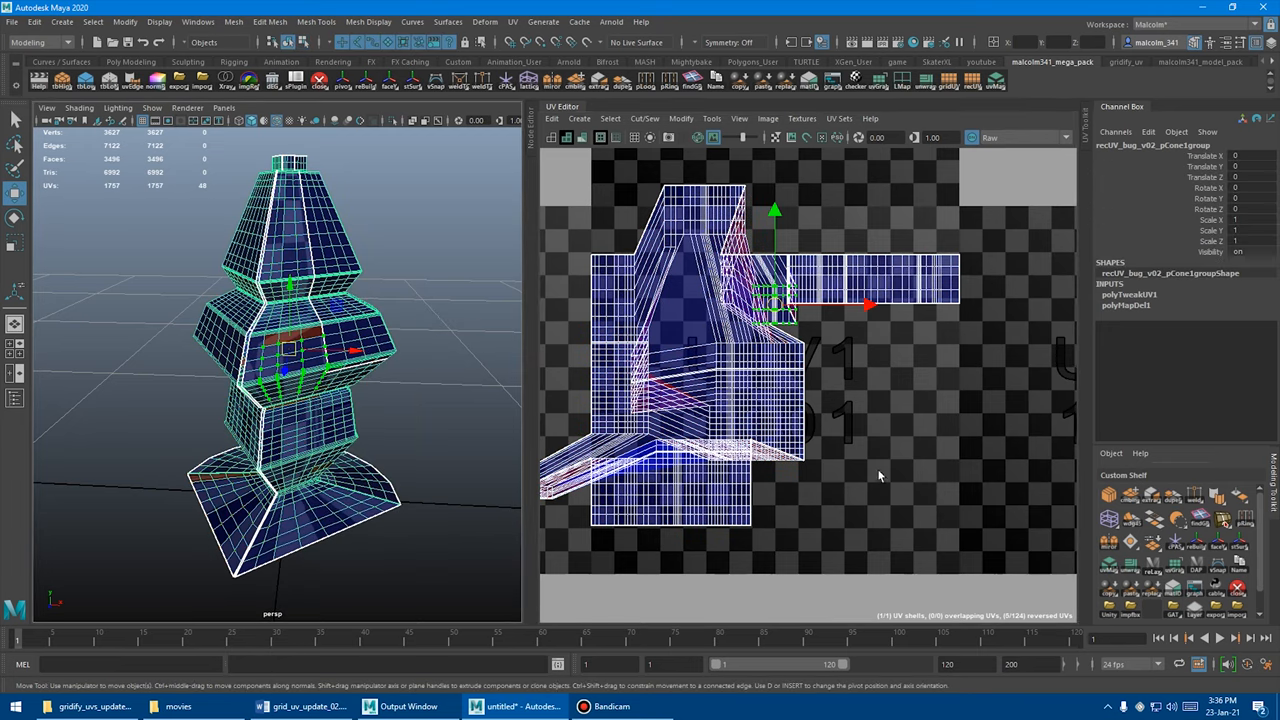
pyautogui.moveTo(850, 407)
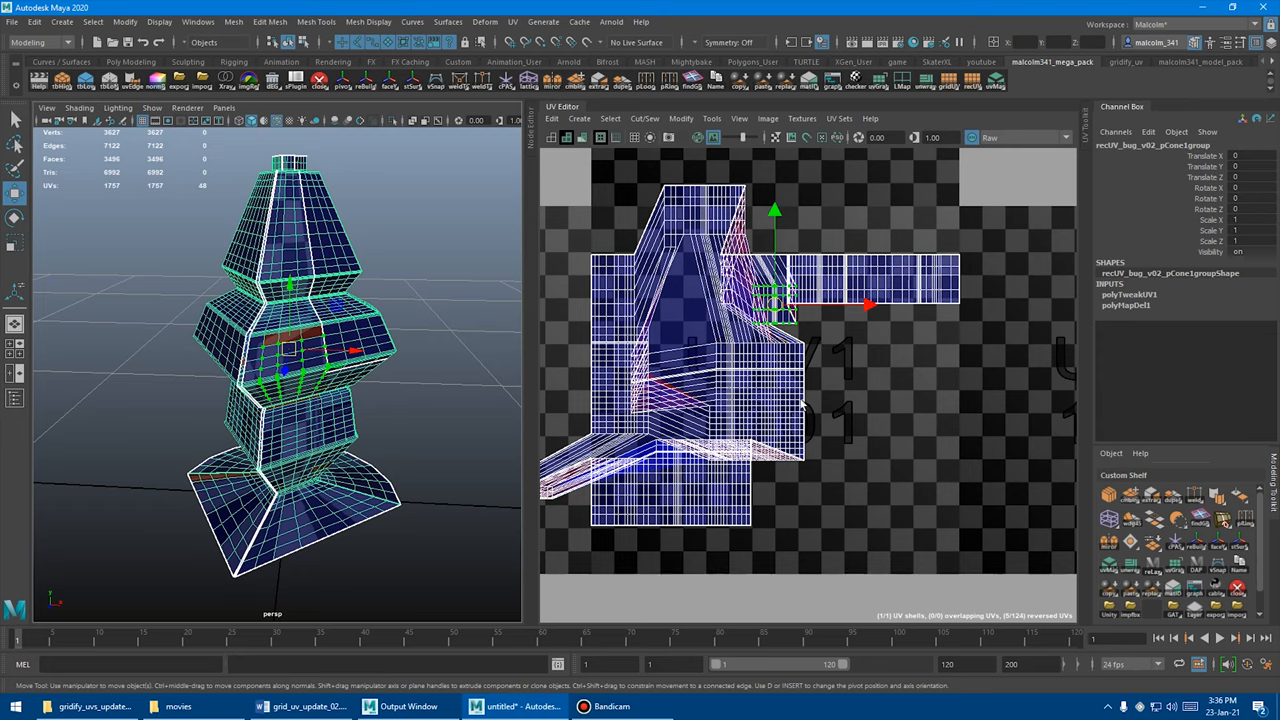
pyautogui.moveTo(810, 375)
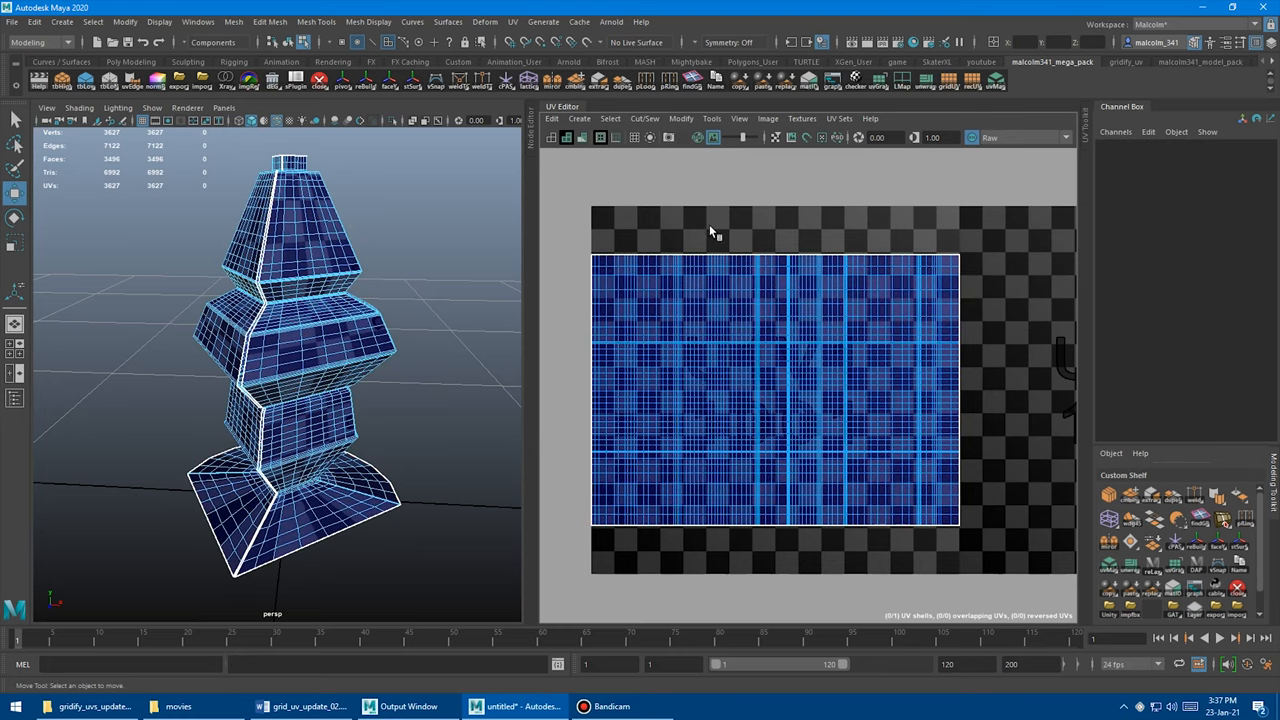
pyautogui.moveTo(727, 425)
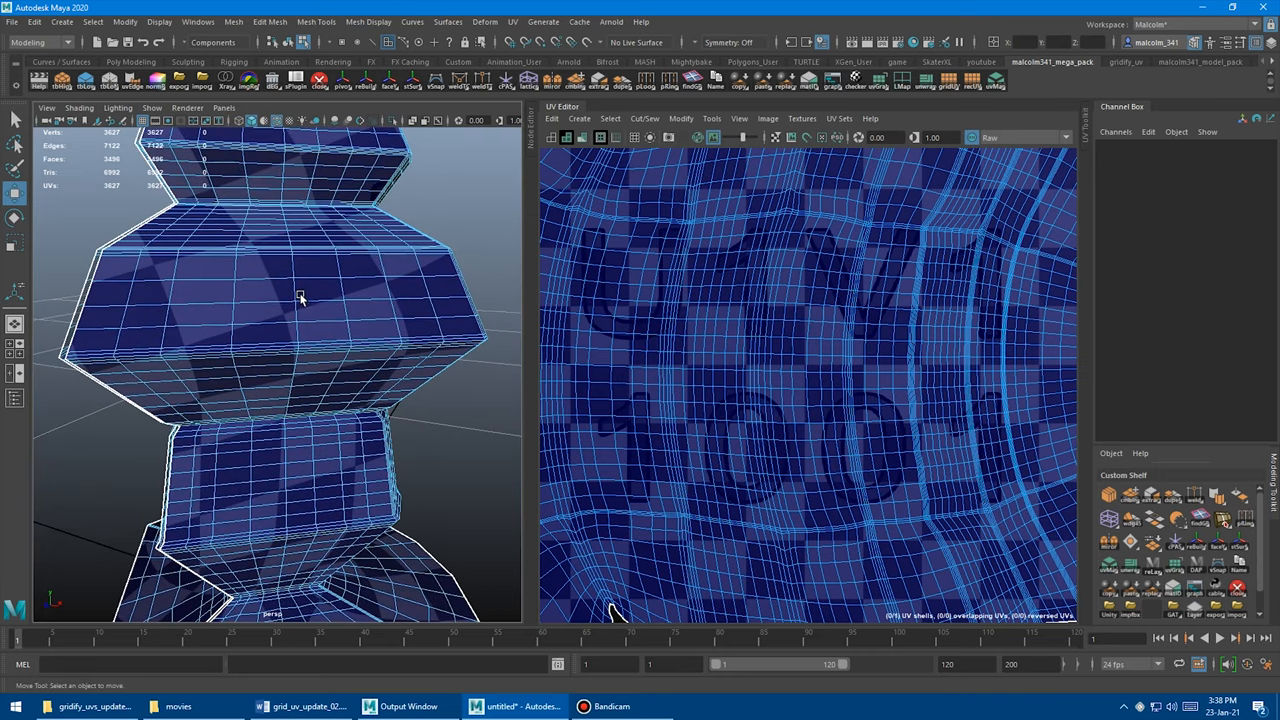
# Unfold a selected face region into its own curved UV shell beside the grid.
pyautogui.moveTo(300, 300); pyautogui.dragTo(260, 320)
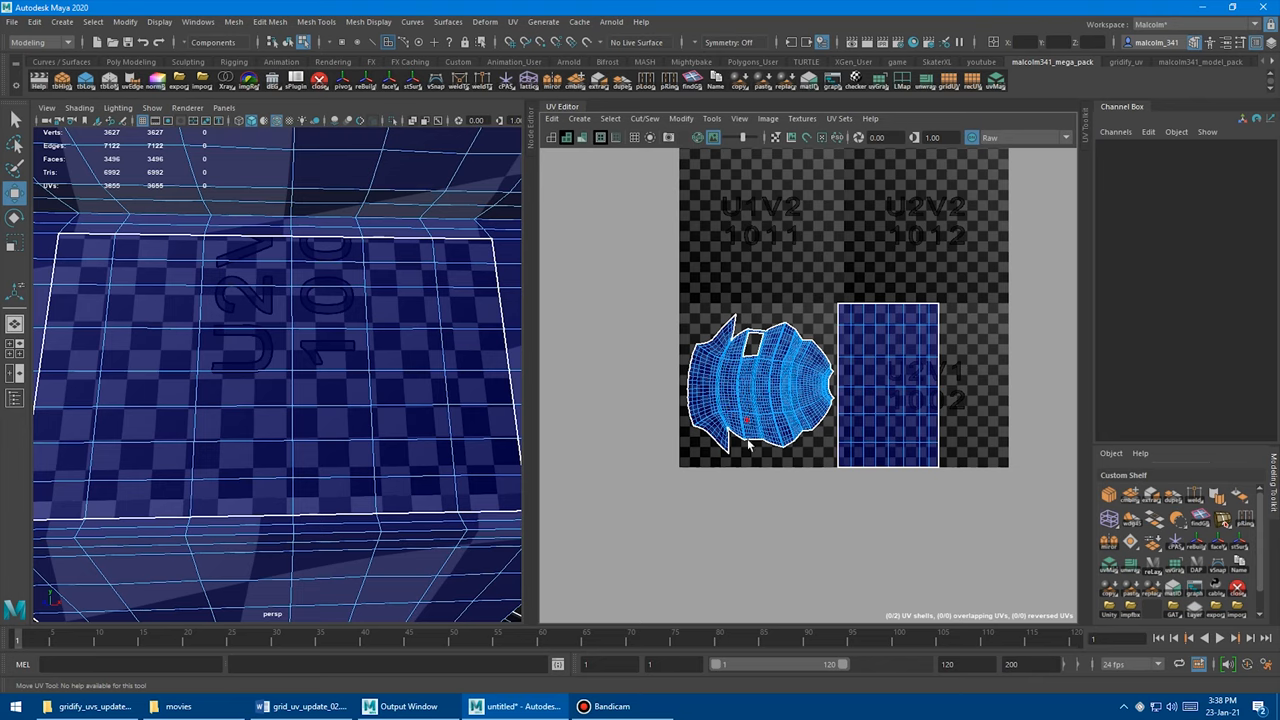
pyautogui.moveTo(458, 345)
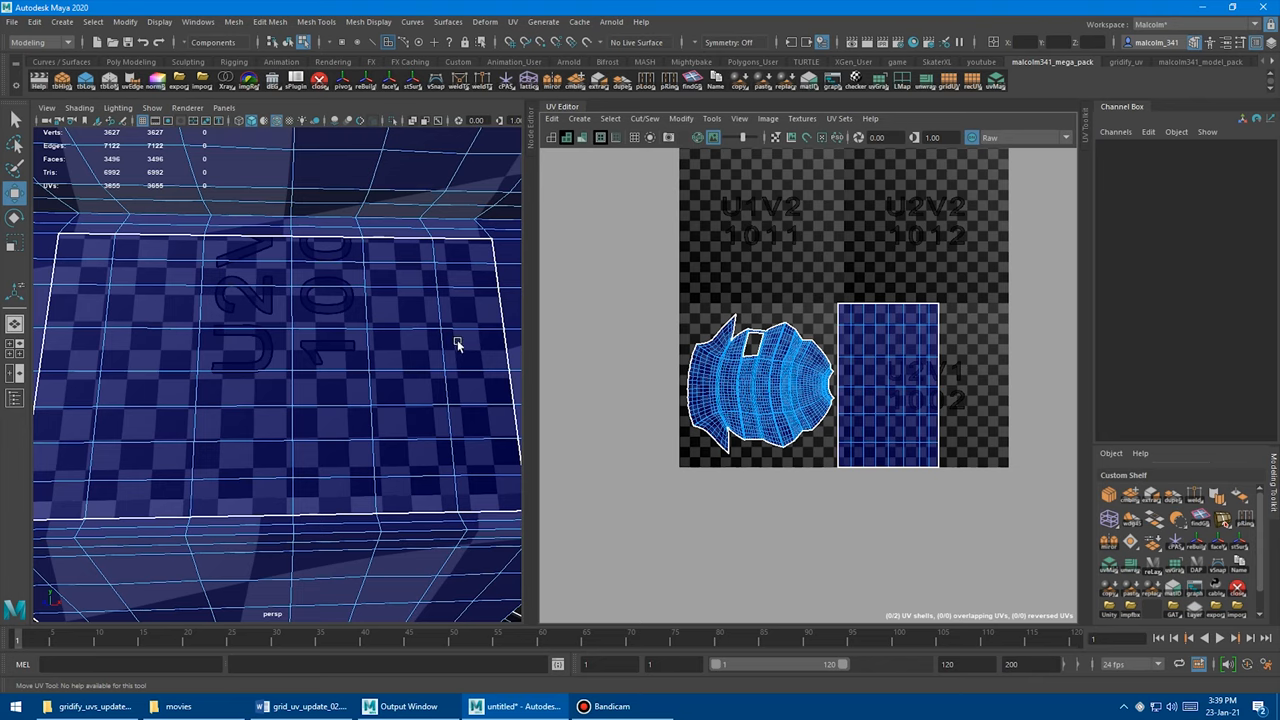
pyautogui.moveTo(372, 318)
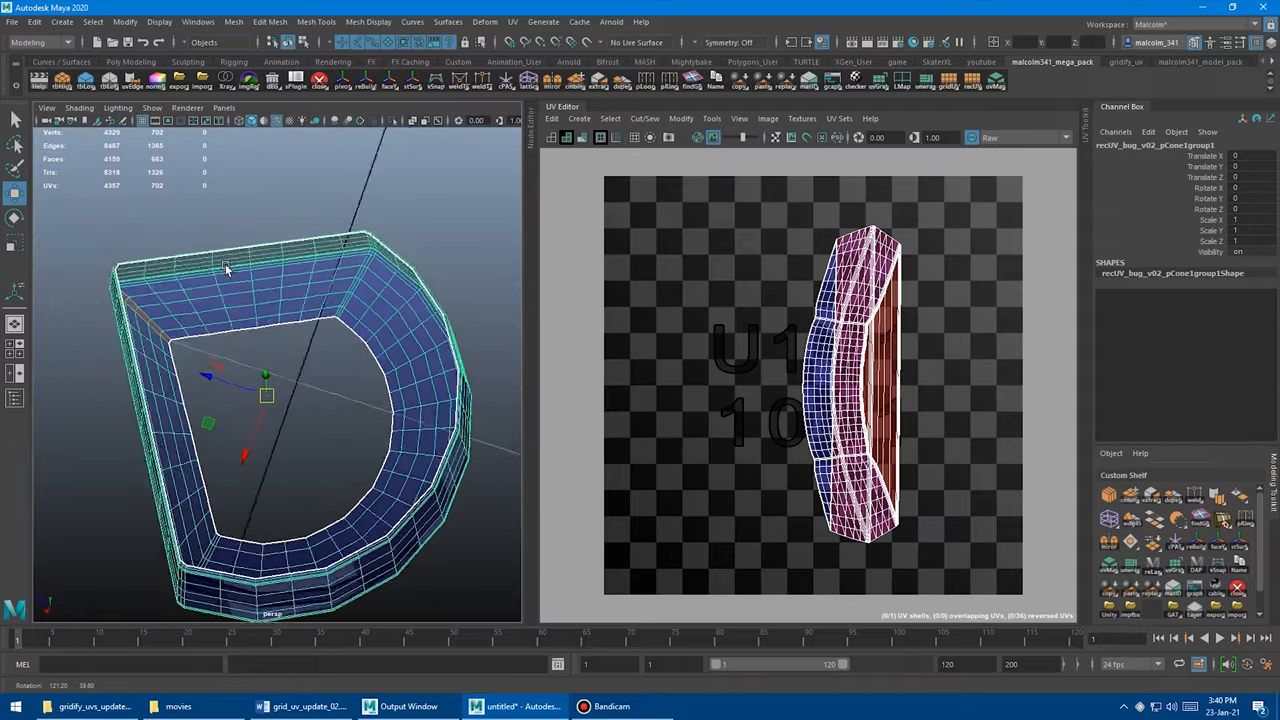
# Orbit the view around the D-shaped ring mesh.
pyautogui.moveTo(225, 270); pyautogui.dragTo(385, 270)
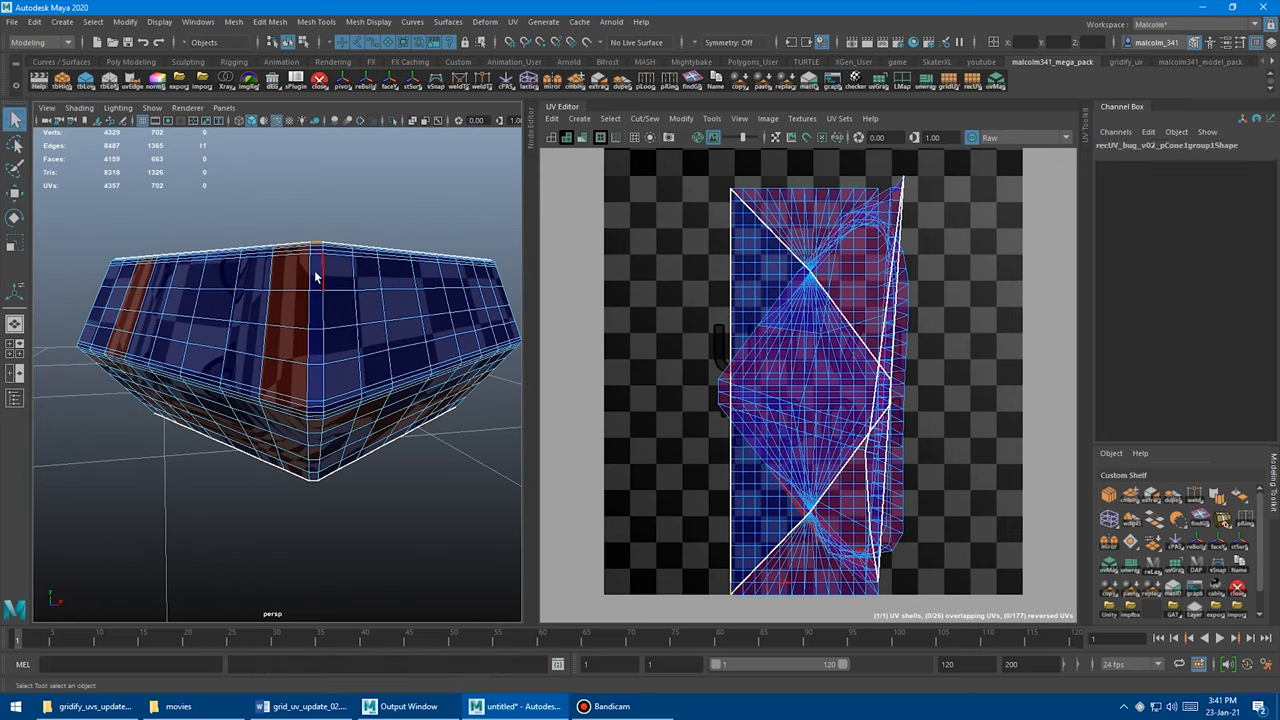
# Pick components on the ring mesh's corner and side faces while zooming in.
pyautogui.click(313, 310)
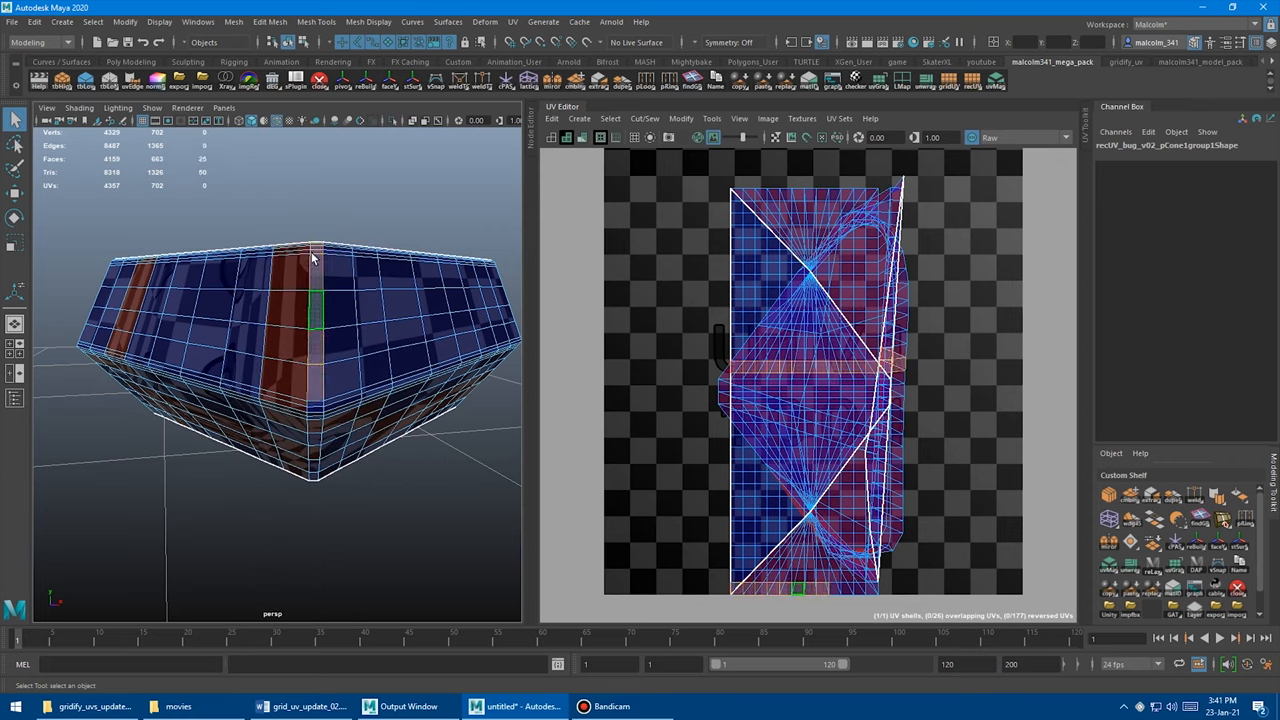
pyautogui.click(335, 345)
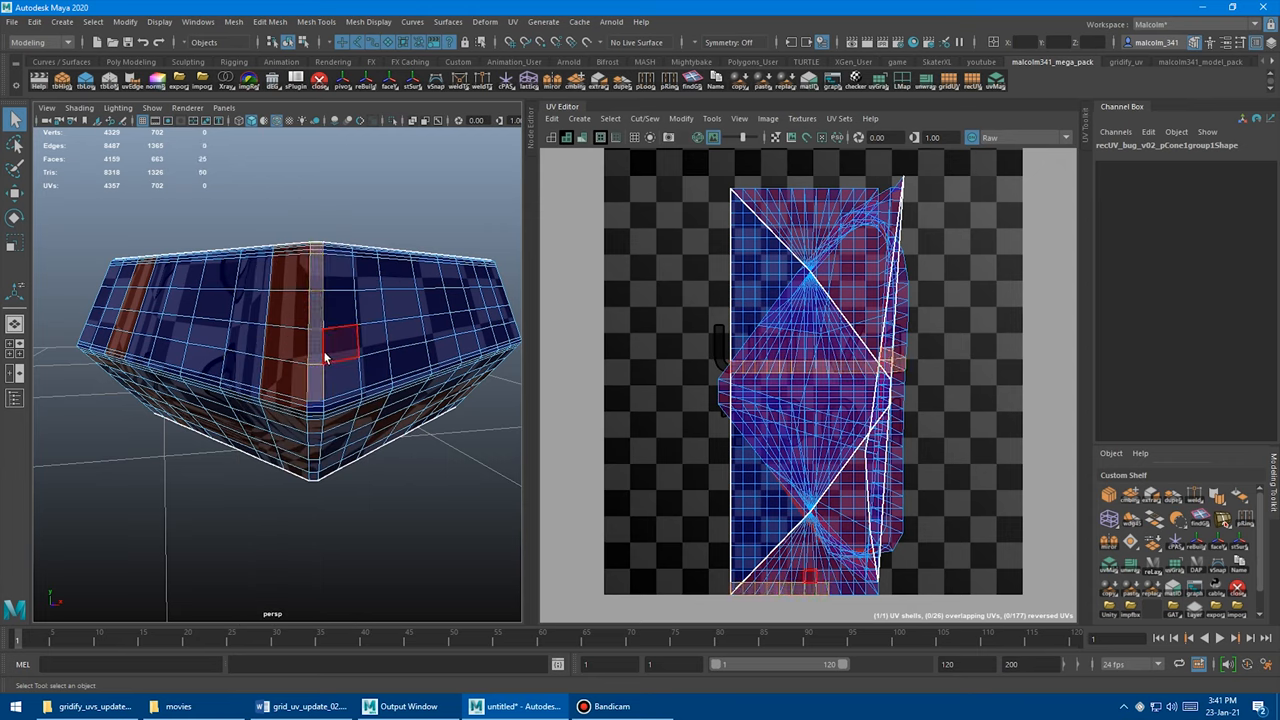
pyautogui.moveTo(325, 355); pyautogui.dragTo(343, 319)
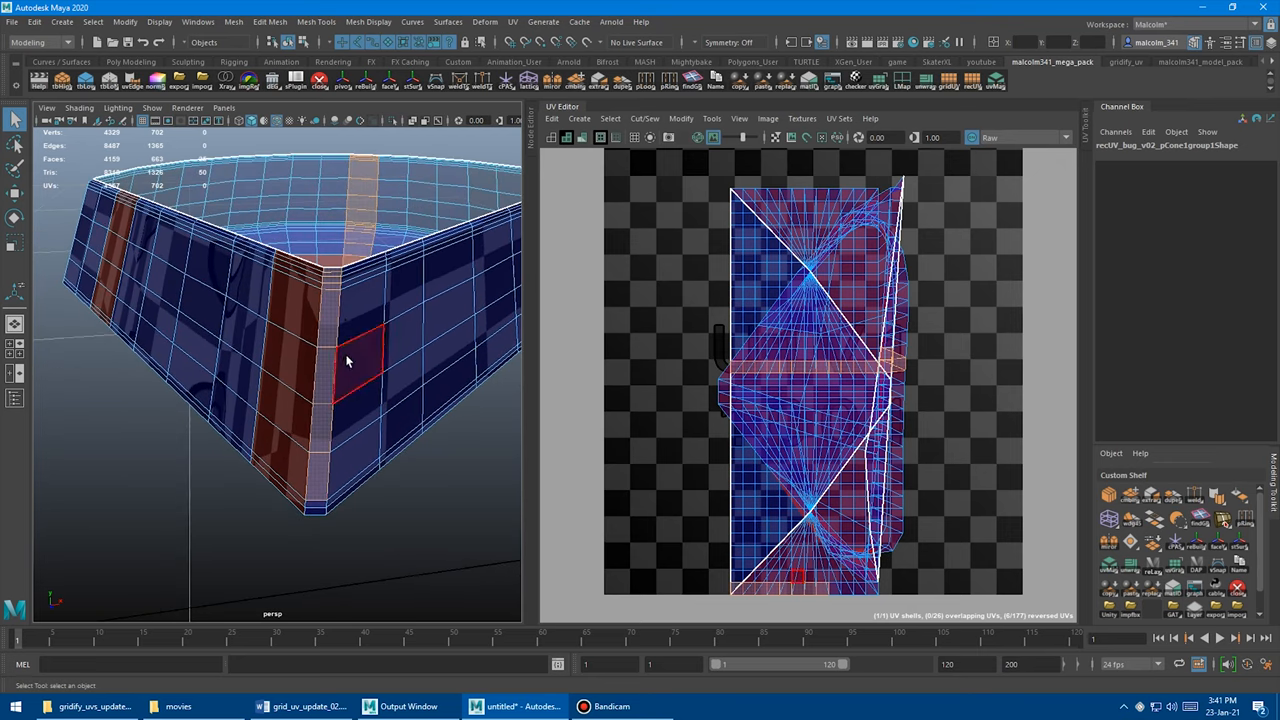
pyautogui.moveTo(348, 360); pyautogui.dragTo(335, 345)
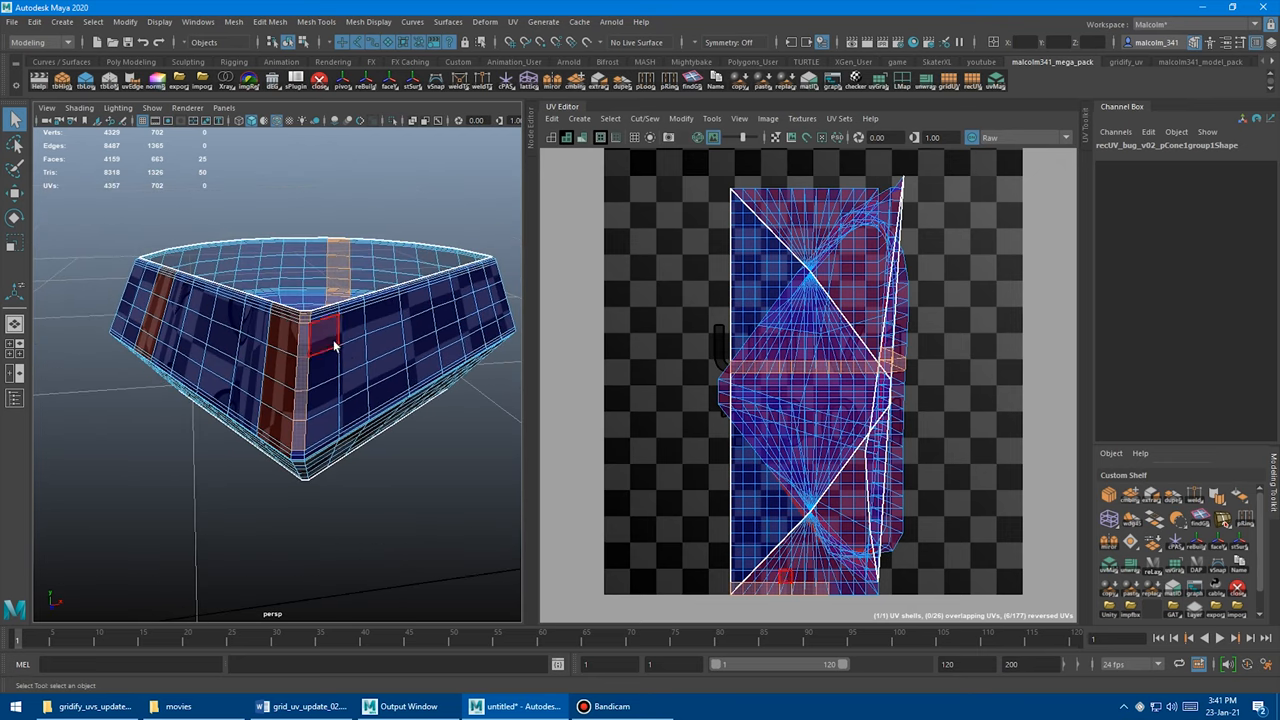
pyautogui.rightClick(330, 340)
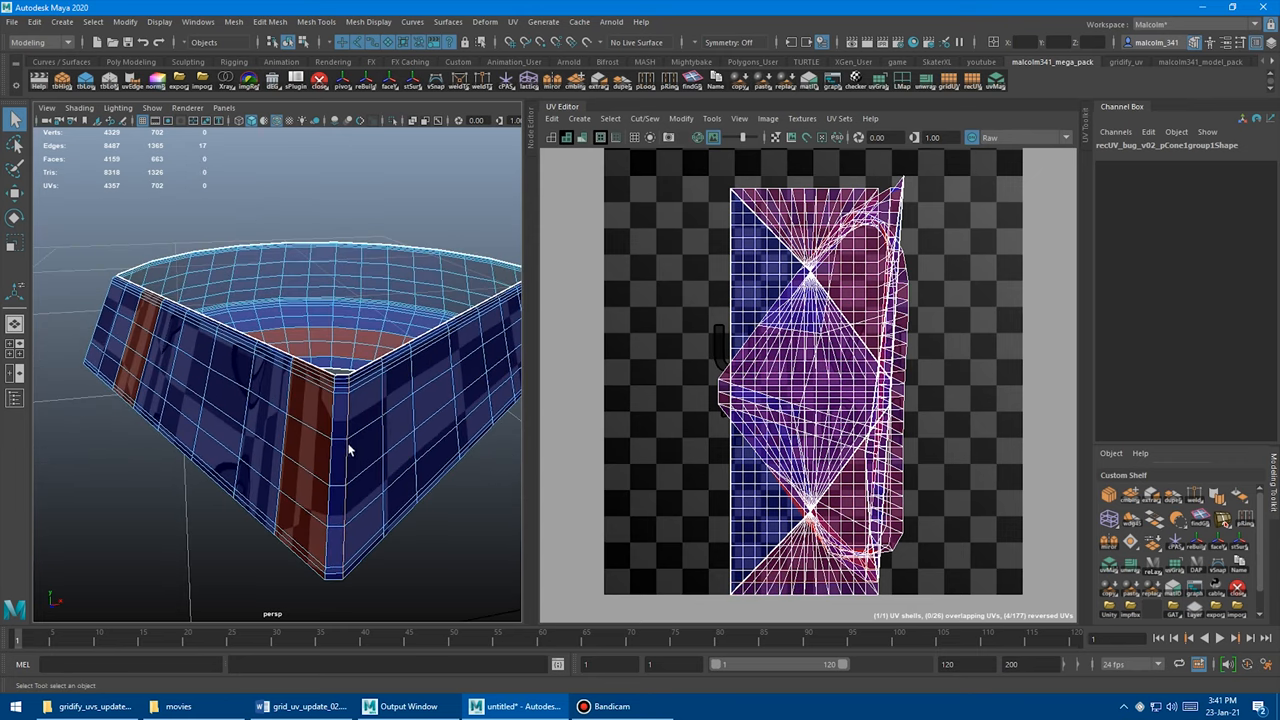
pyautogui.moveTo(350, 450); pyautogui.dragTo(360, 230)
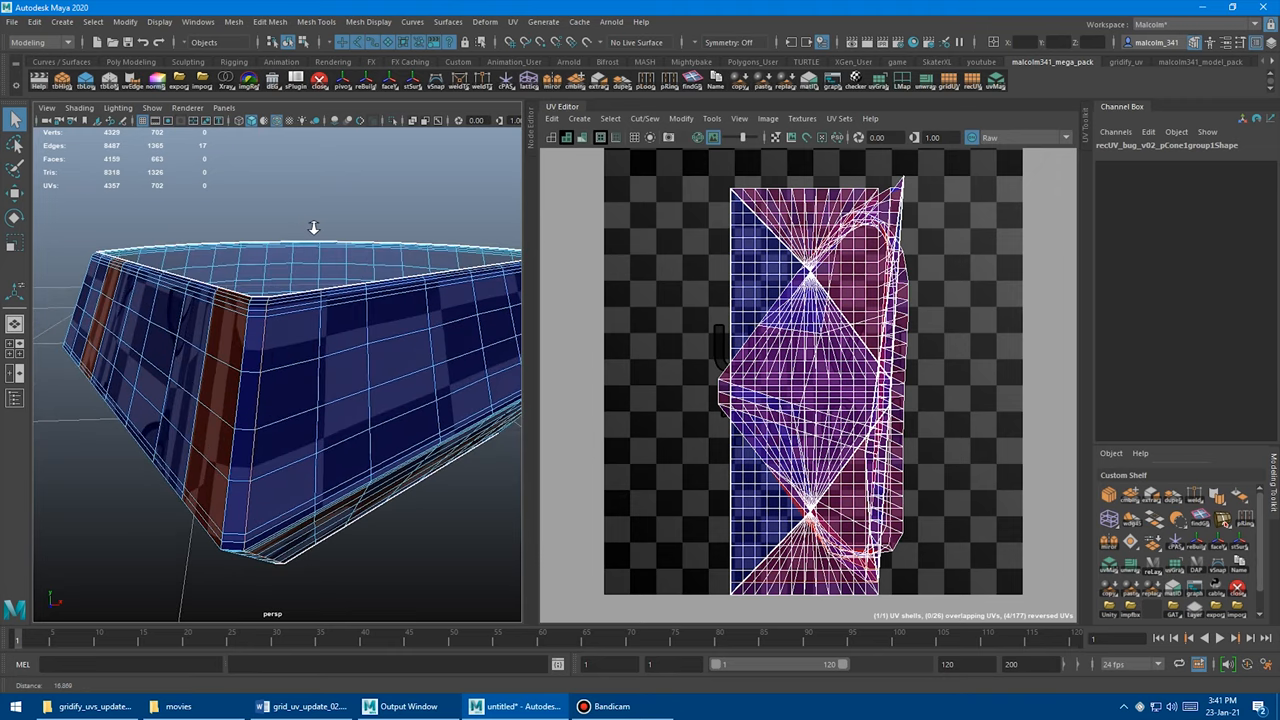
pyautogui.moveTo(313, 227); pyautogui.dragTo(298, 338)
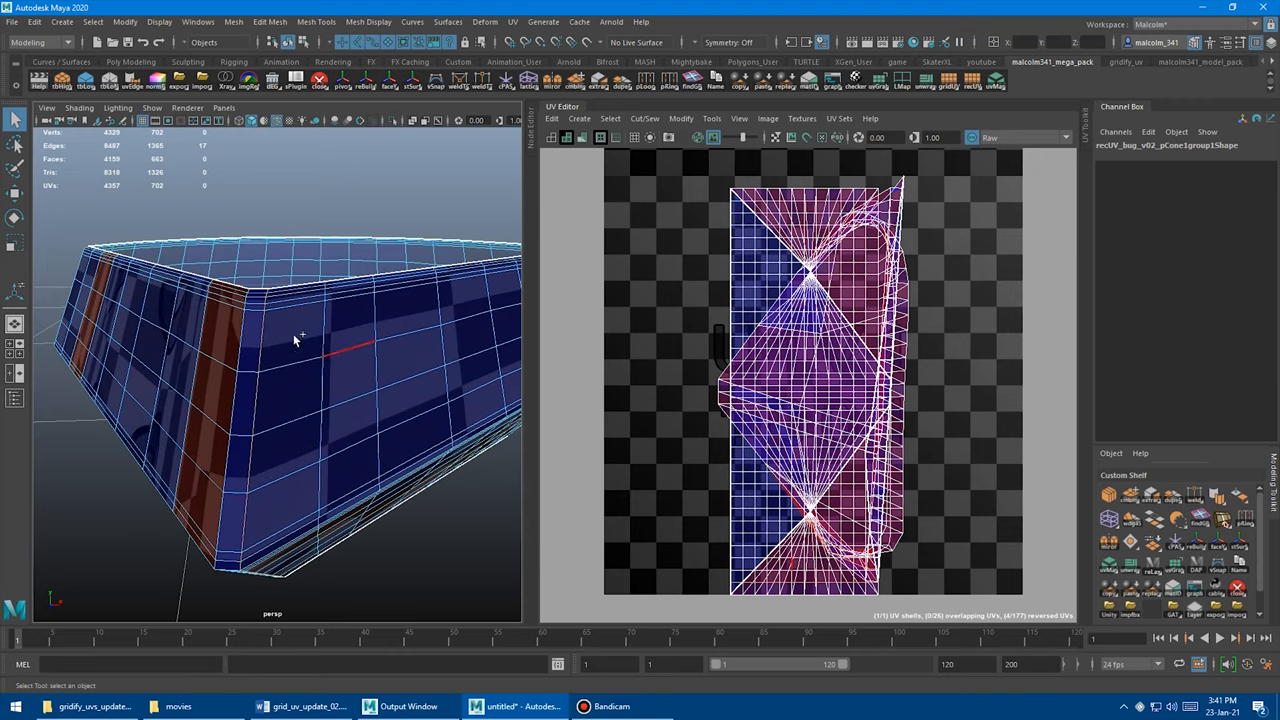
pyautogui.click(293, 338)
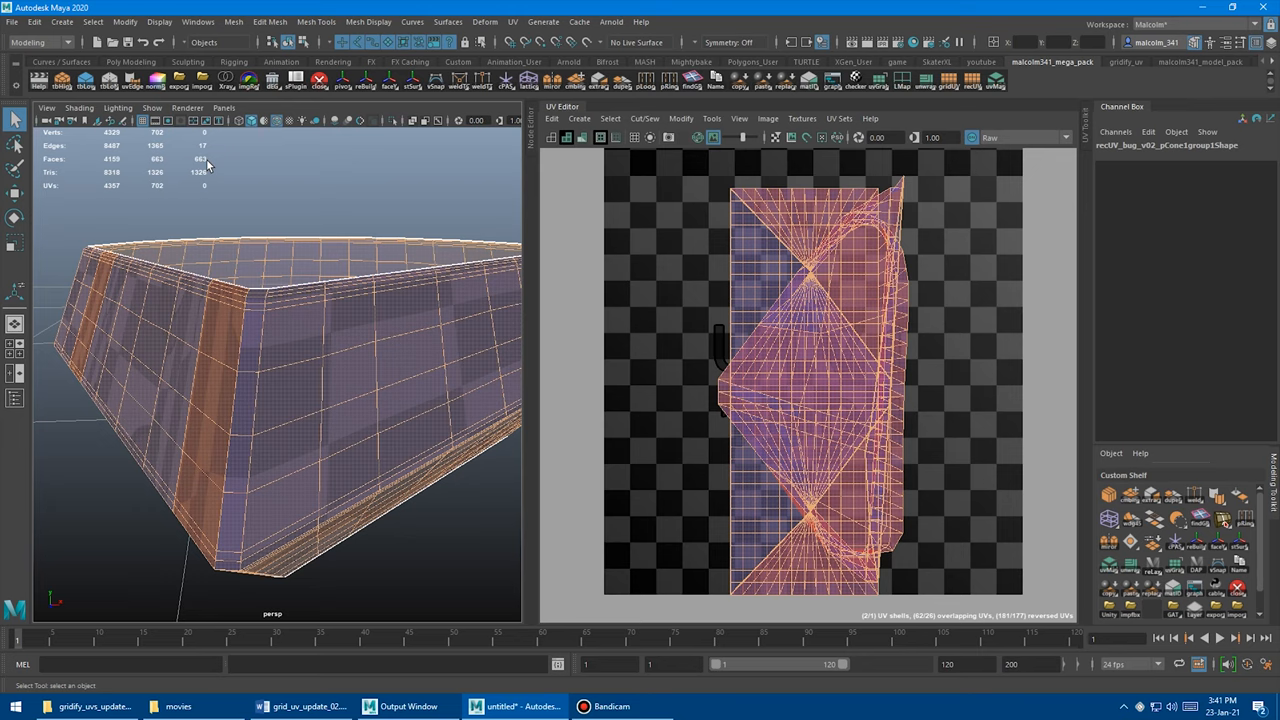
# Pick a side edge, select all faces, and run RecUV for a horizontal shell.
pyautogui.moveTo(300, 400); pyautogui.dragTo(370, 310)
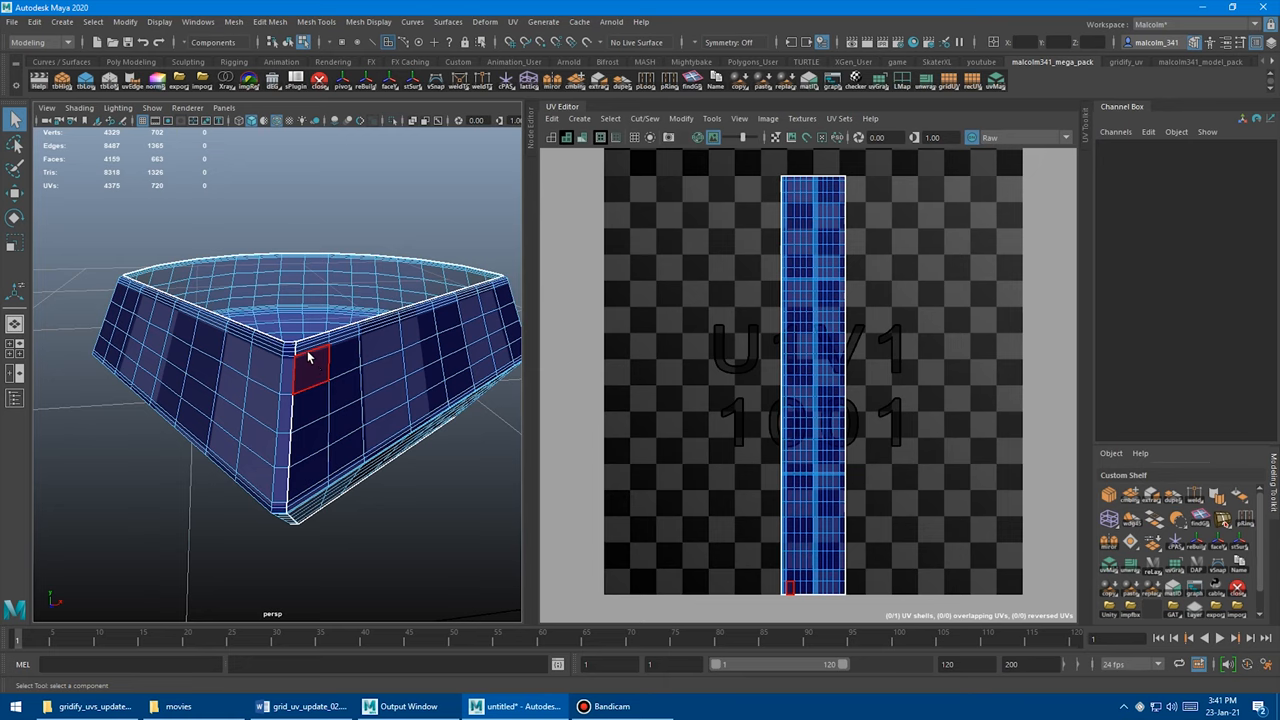
pyautogui.moveTo(310, 357); pyautogui.dragTo(295, 422)
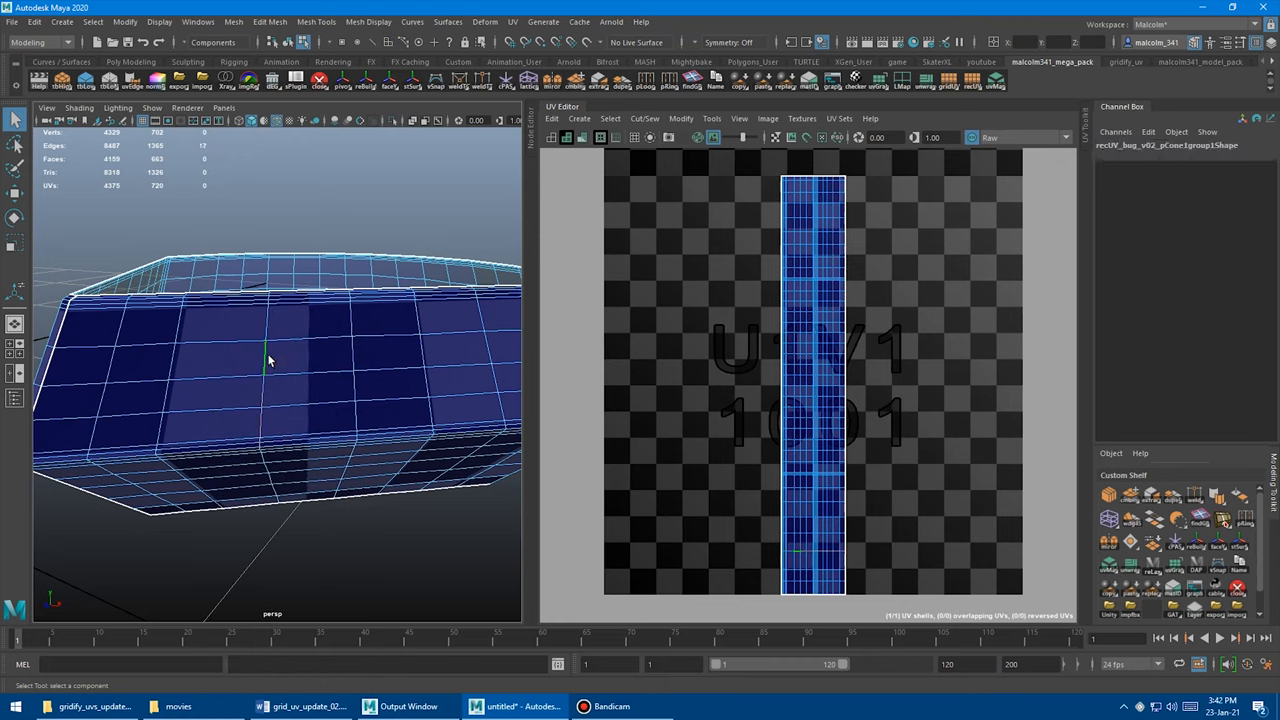
pyautogui.click(300, 370)
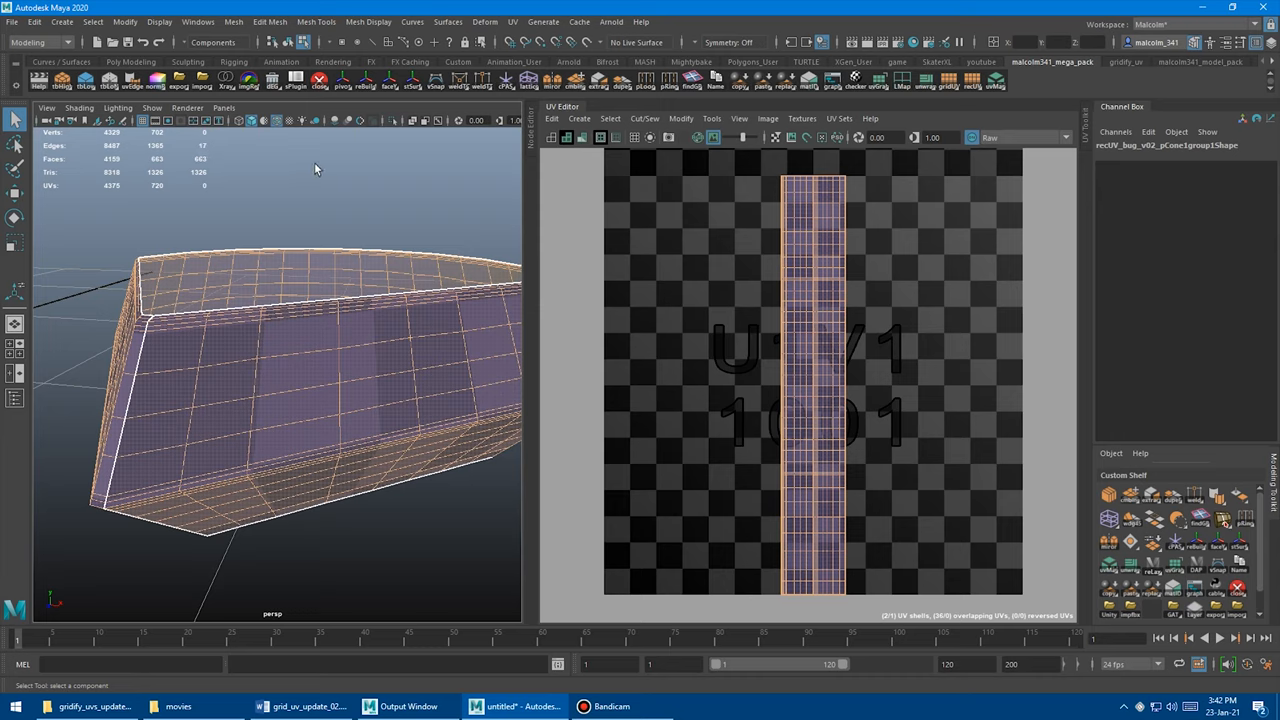
pyautogui.click(972, 84)
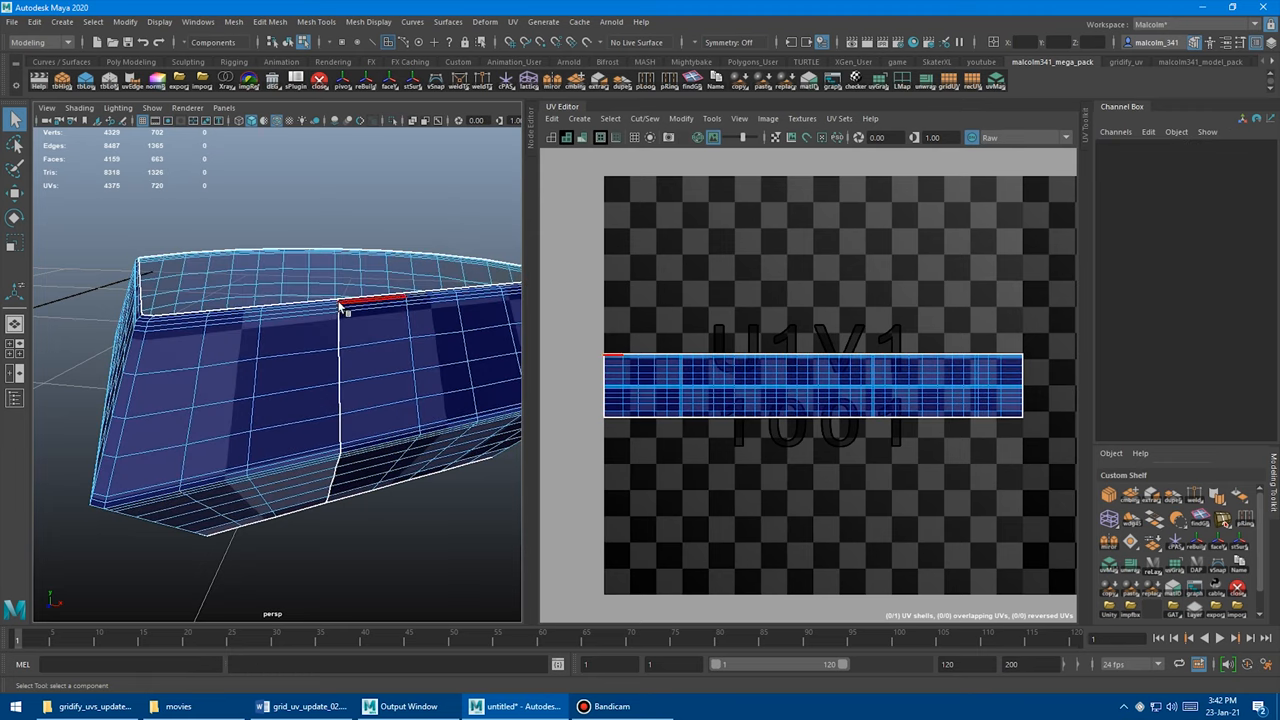
pyautogui.moveTo(340, 310); pyautogui.dragTo(265, 335)
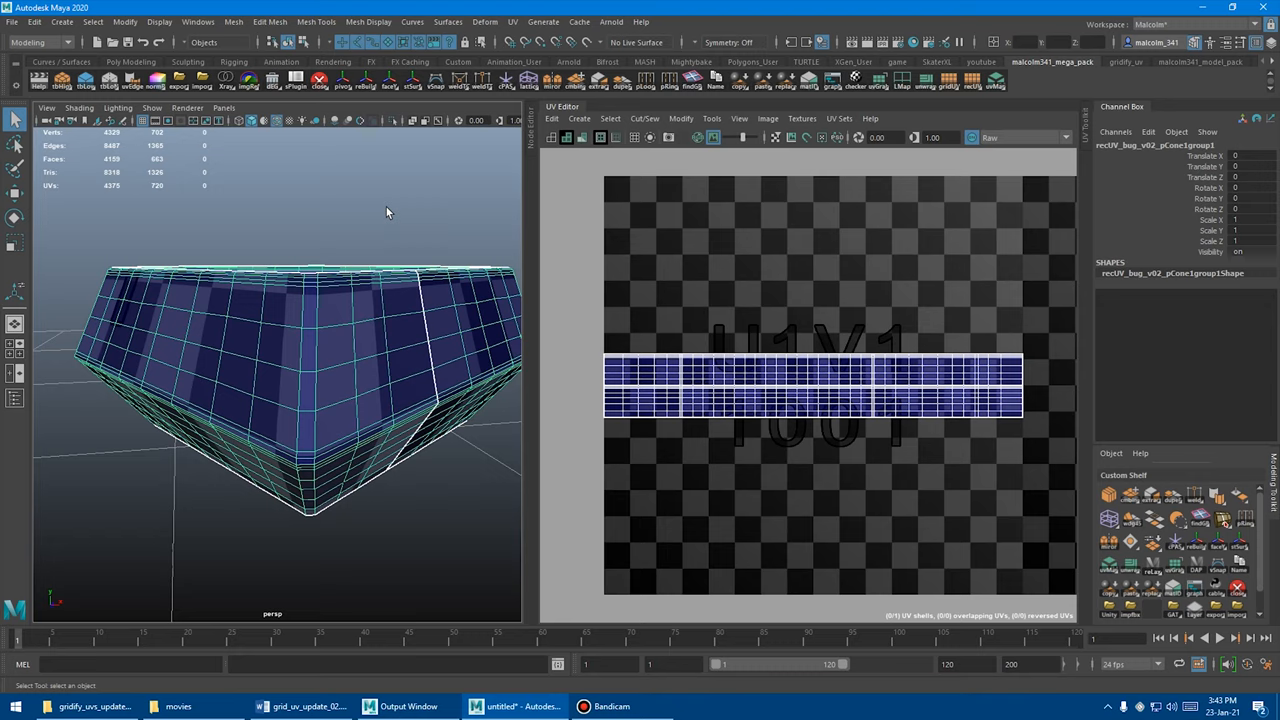
# Select a block of side faces on the ring mesh in face mode.
pyautogui.moveTo(388, 212); pyautogui.dragTo(332, 258)
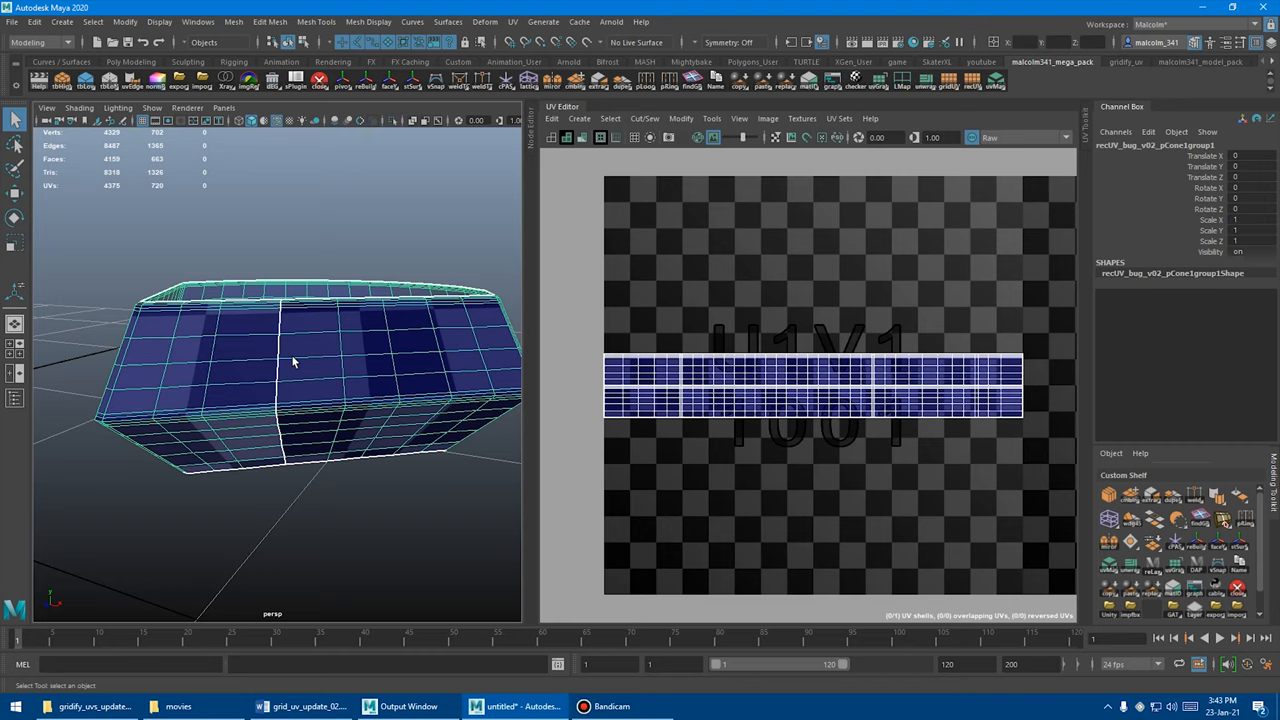
pyautogui.moveTo(300, 380); pyautogui.dragTo(310, 310)
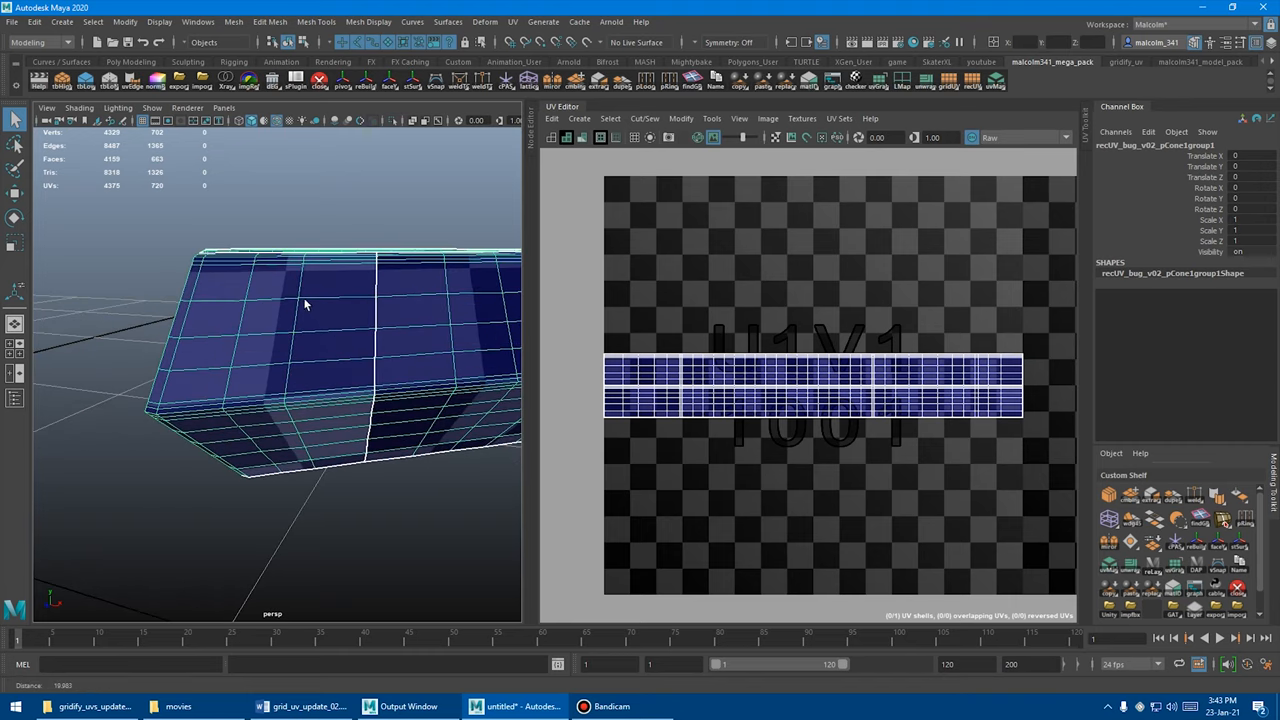
pyautogui.click(337, 299)
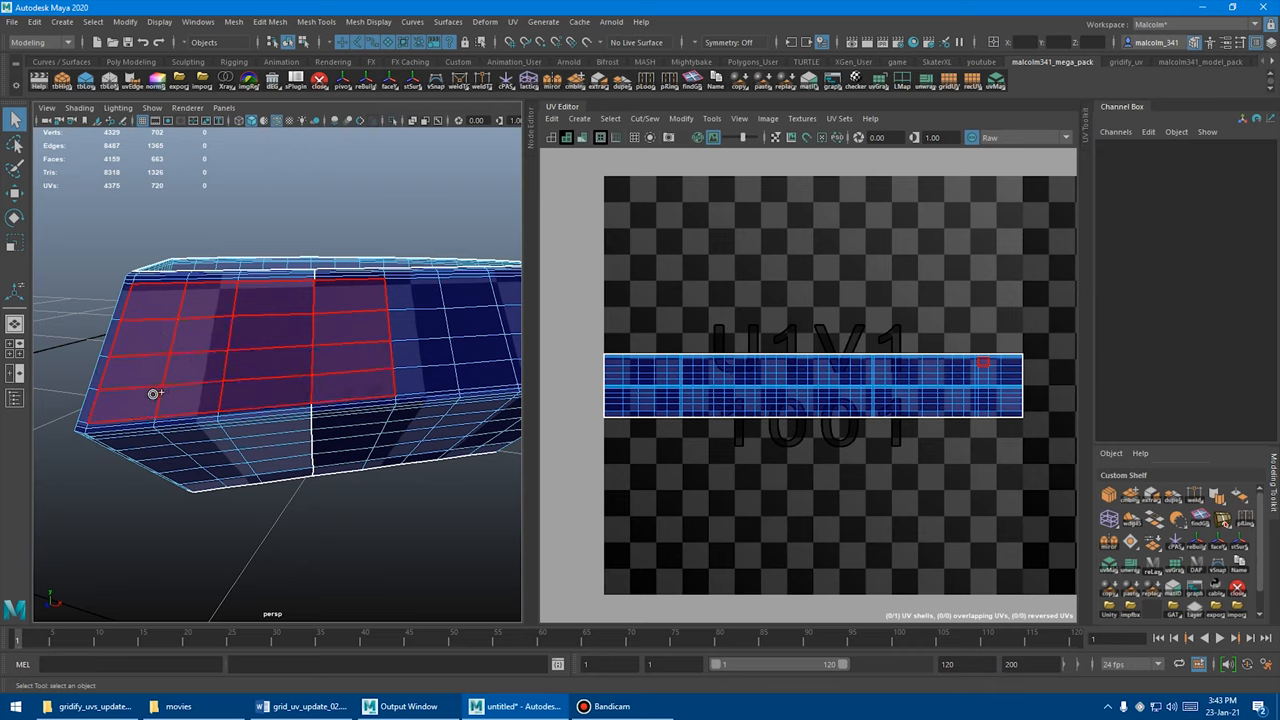
pyautogui.click(345, 320)
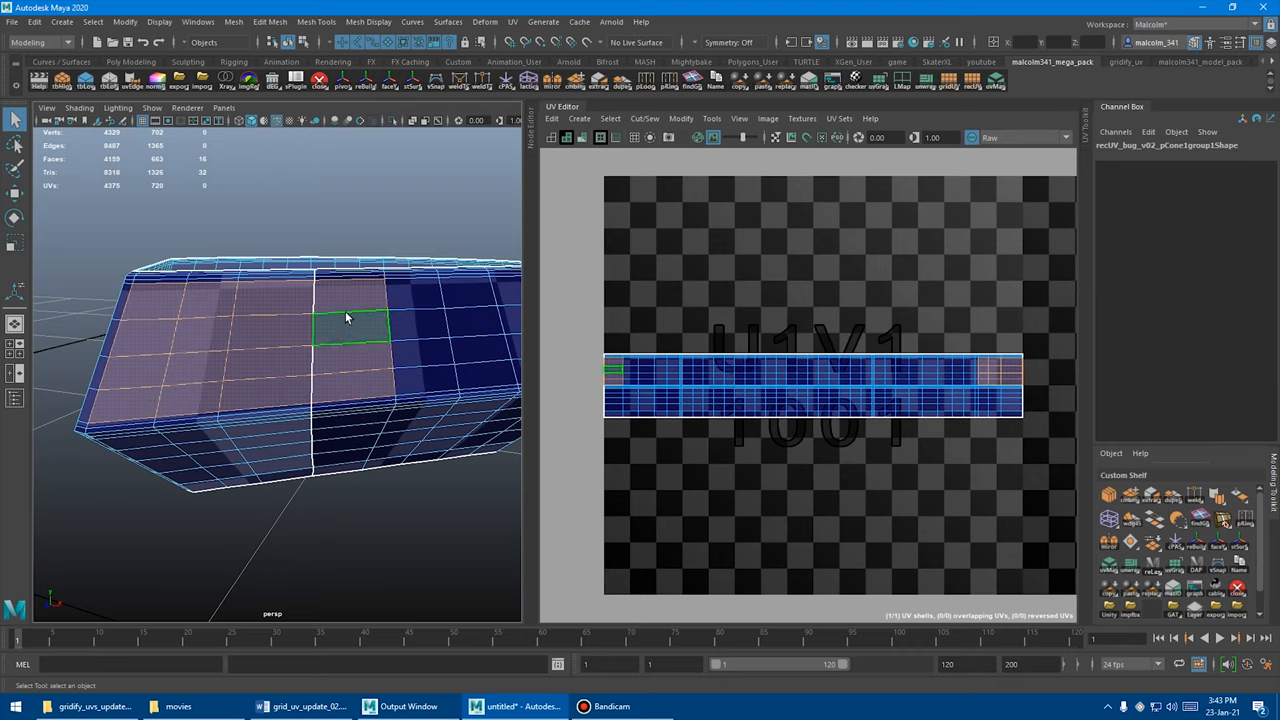
pyautogui.click(350, 390)
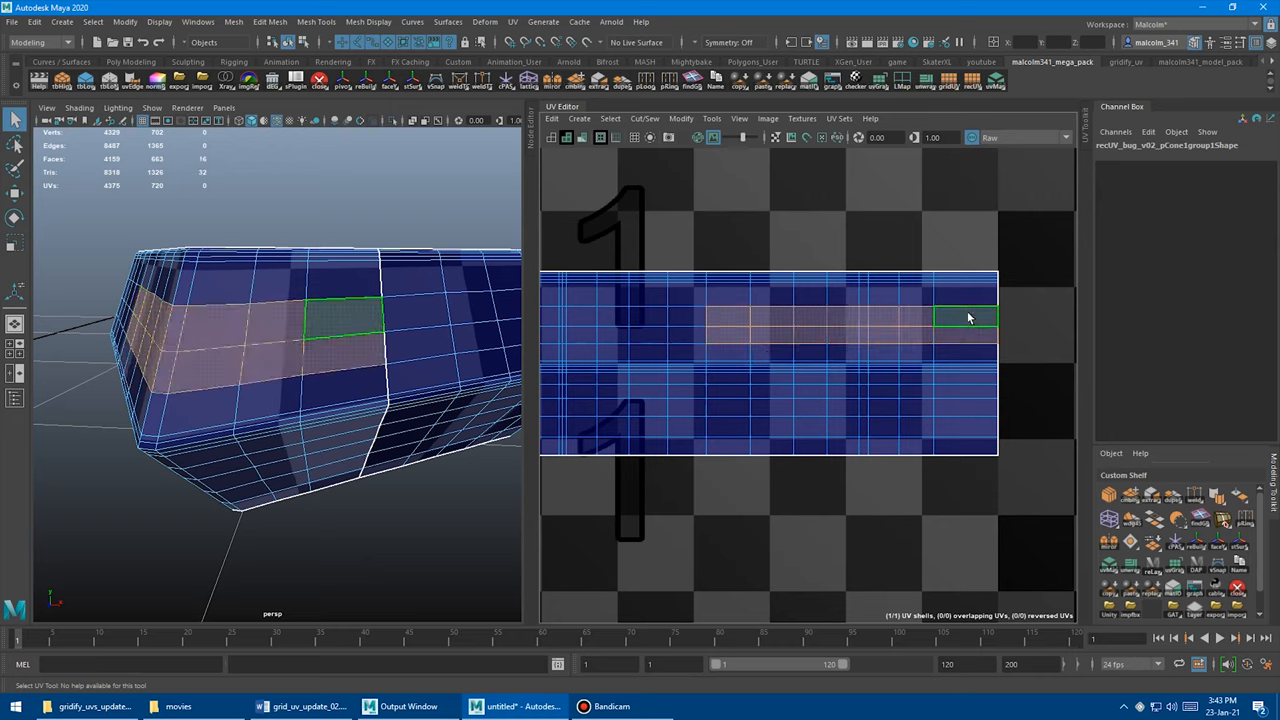
# Select several single faces and a short row in the UV strip to compare.
pyautogui.click(770, 338)
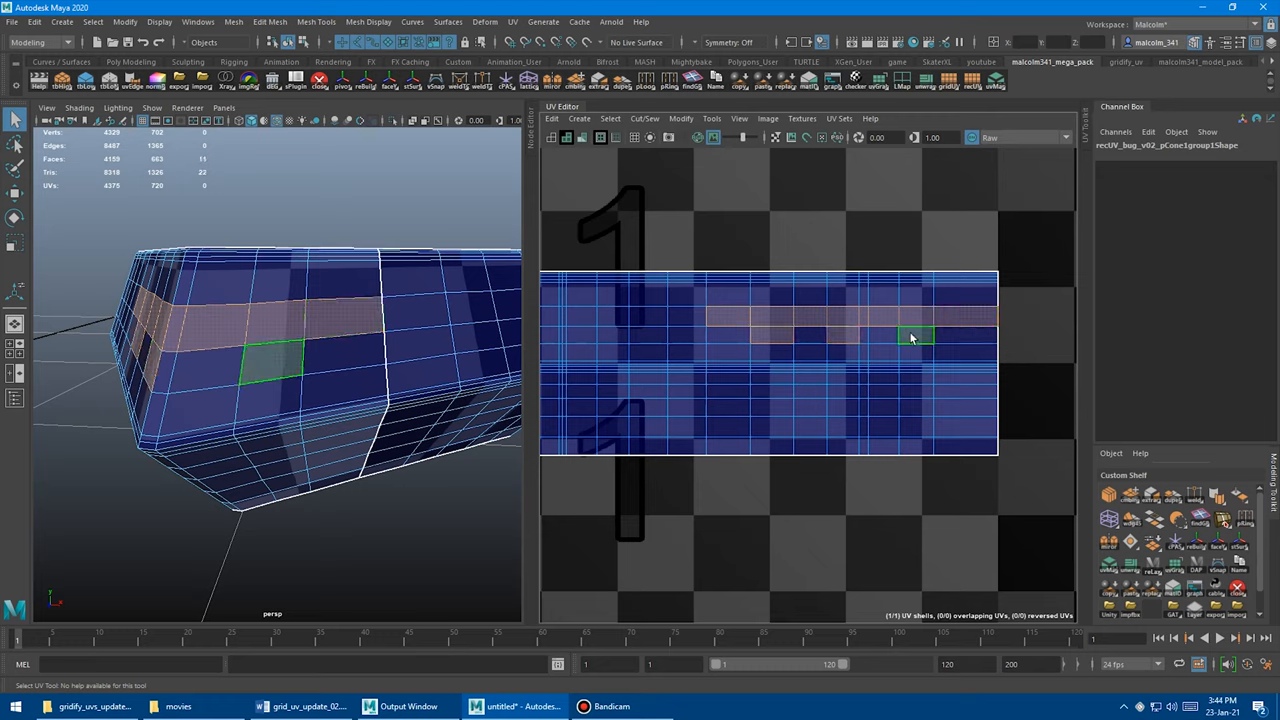
pyautogui.click(770, 385)
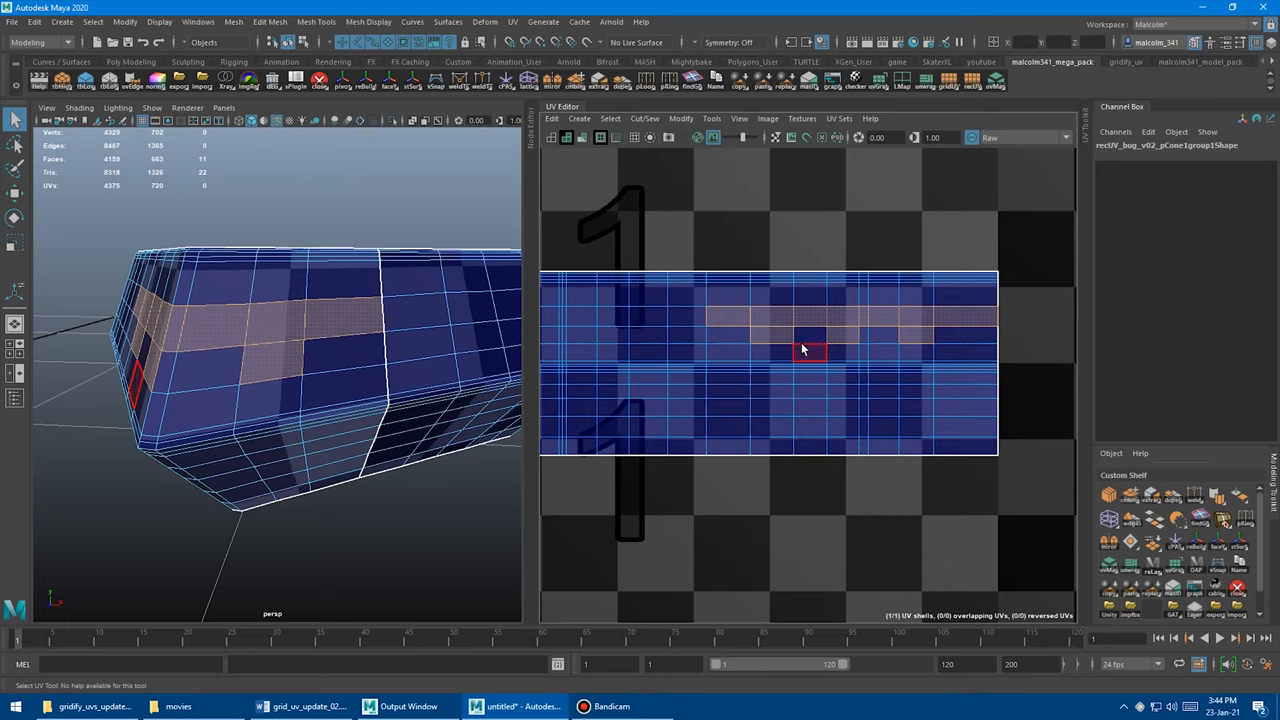
pyautogui.click(720, 372)
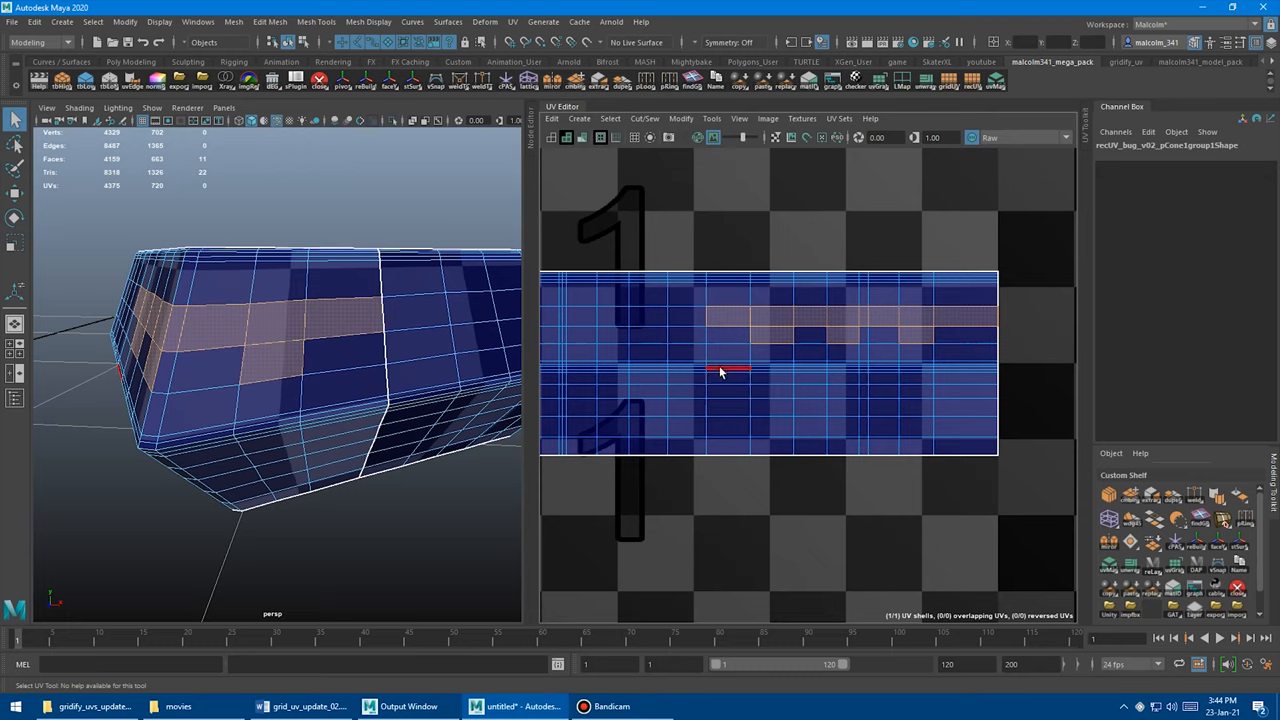
pyautogui.click(771, 318)
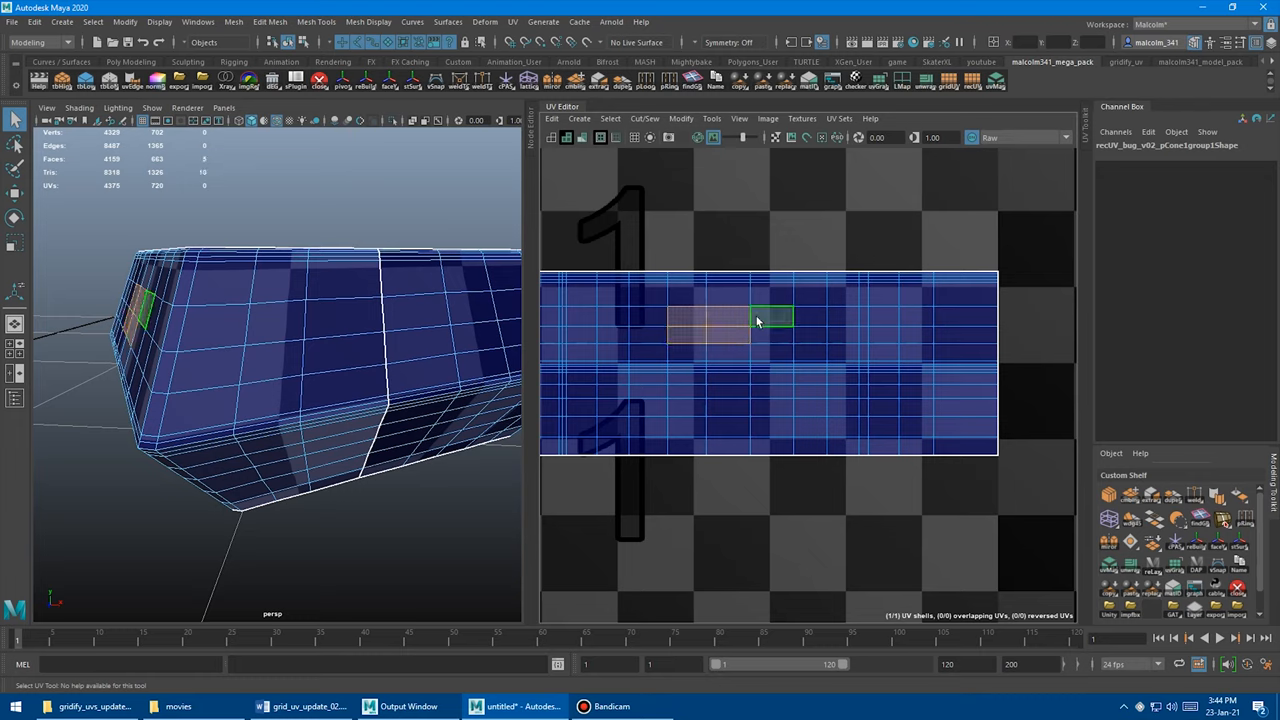
pyautogui.click(772, 337)
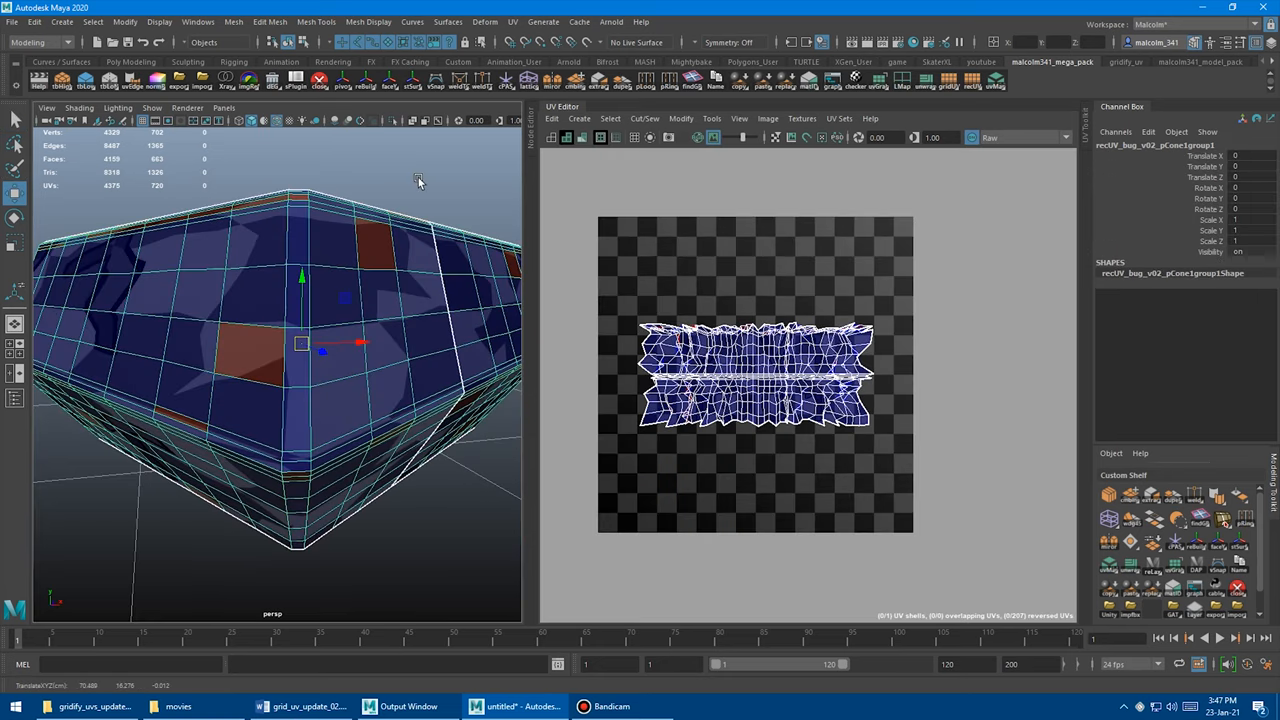
pyautogui.moveTo(408, 195)
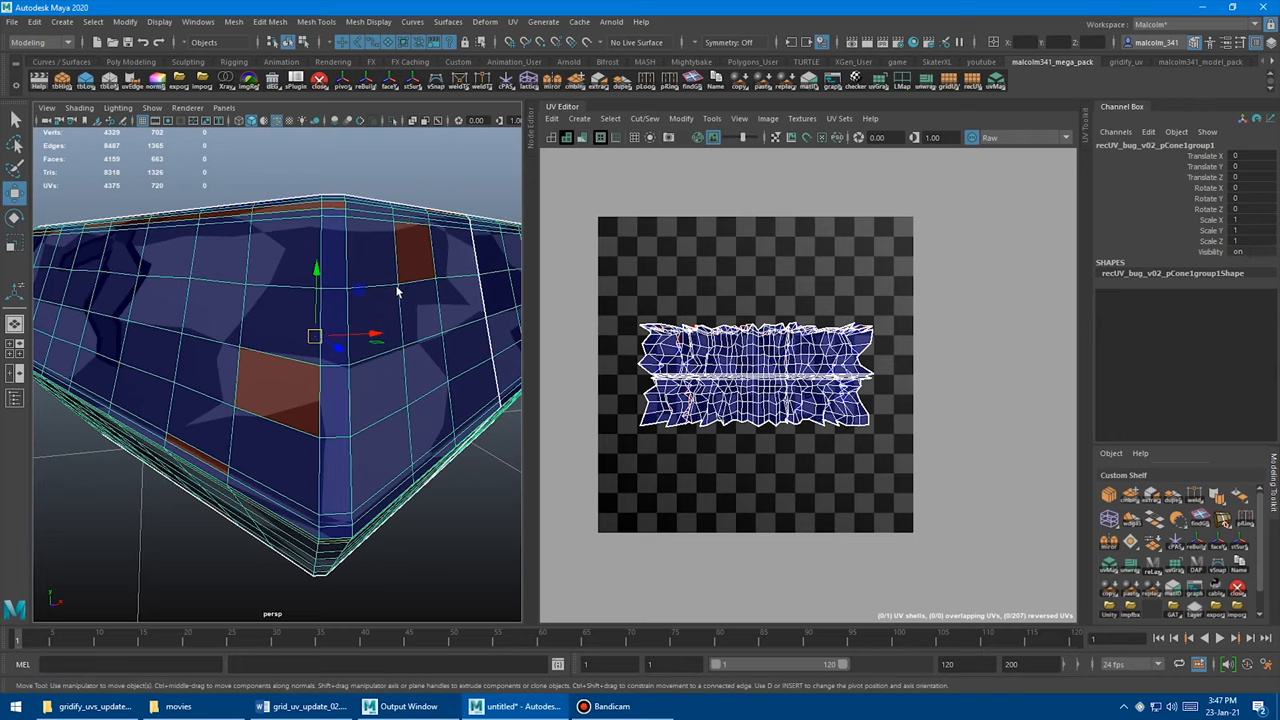
# Select the middle face loop plus neighbouring loops, then orbit to inspect them.
pyautogui.click(285, 318)
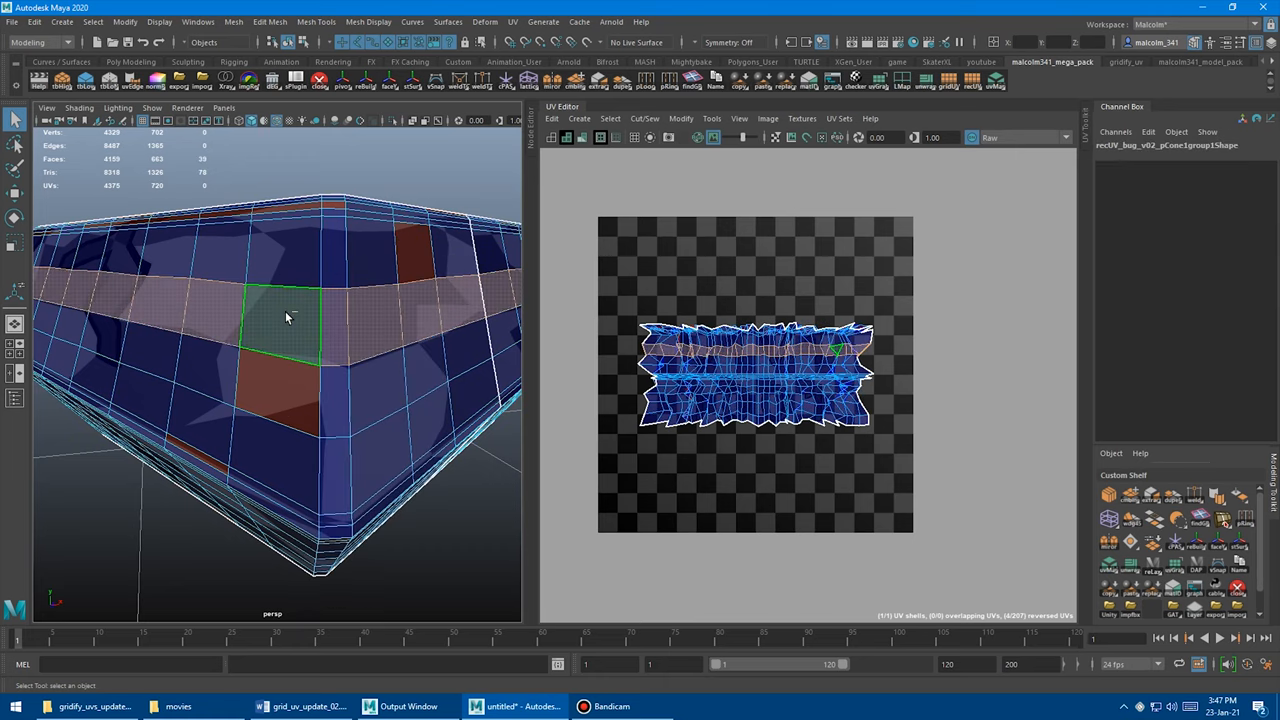
pyautogui.click(385, 385)
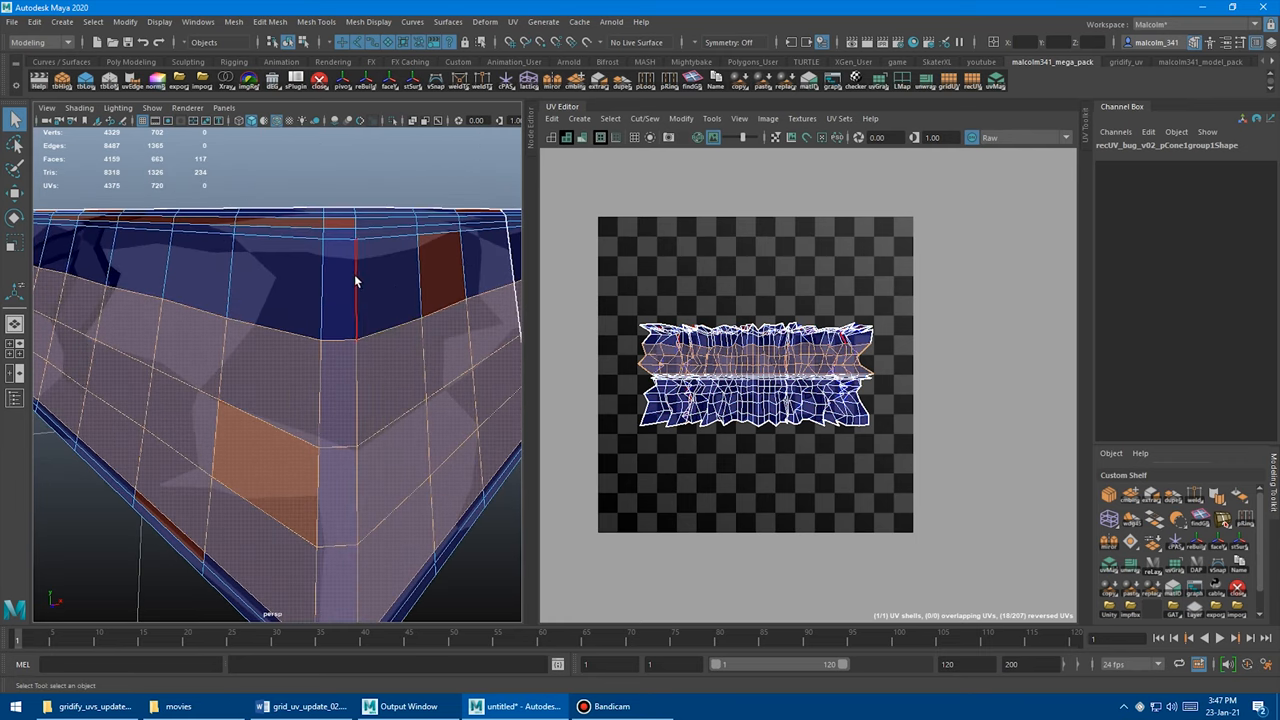
pyautogui.moveTo(350, 280); pyautogui.dragTo(460, 270)
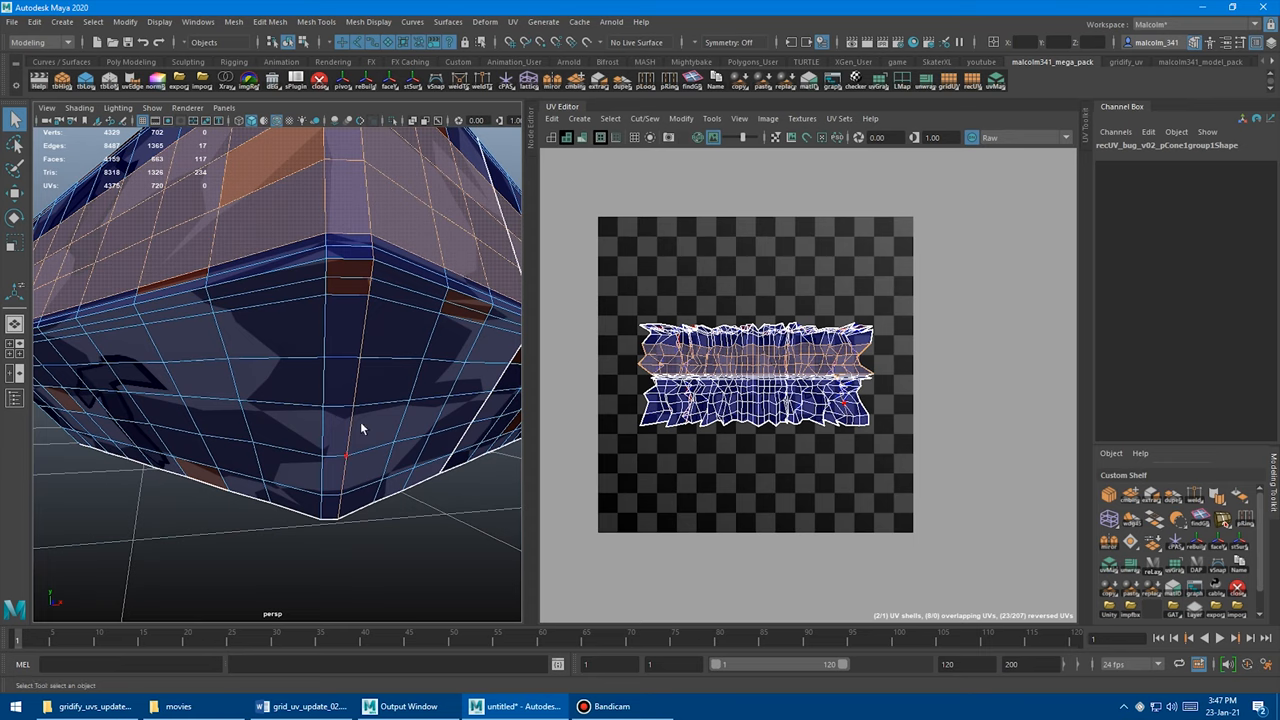
pyautogui.moveTo(363, 428); pyautogui.dragTo(372, 454)
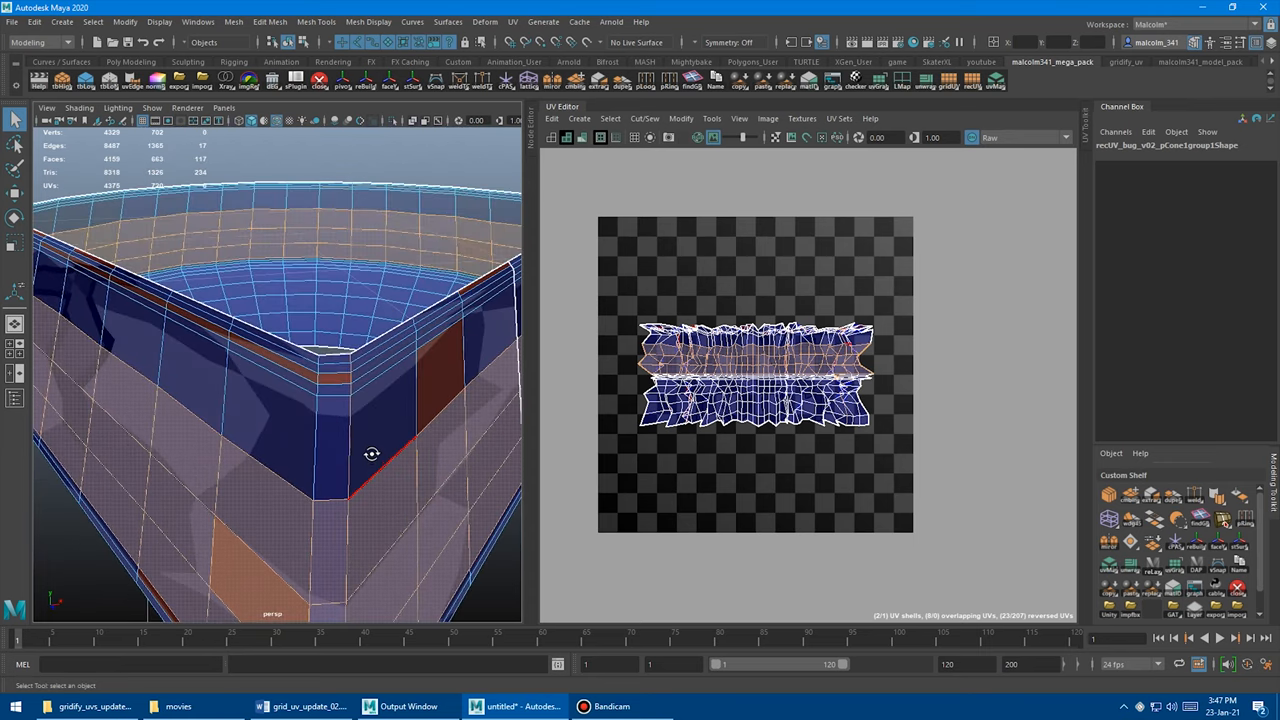
pyautogui.moveTo(372, 454); pyautogui.dragTo(387, 394)
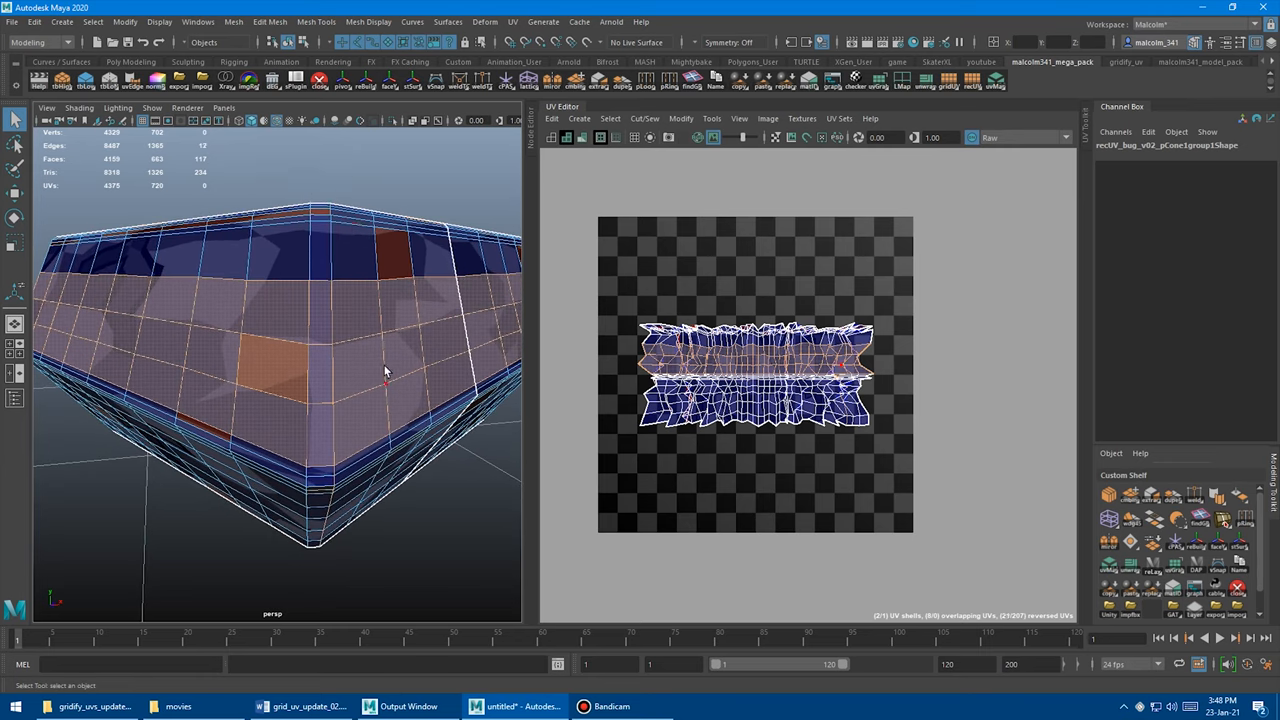
pyautogui.moveTo(385, 370); pyautogui.dragTo(395, 318)
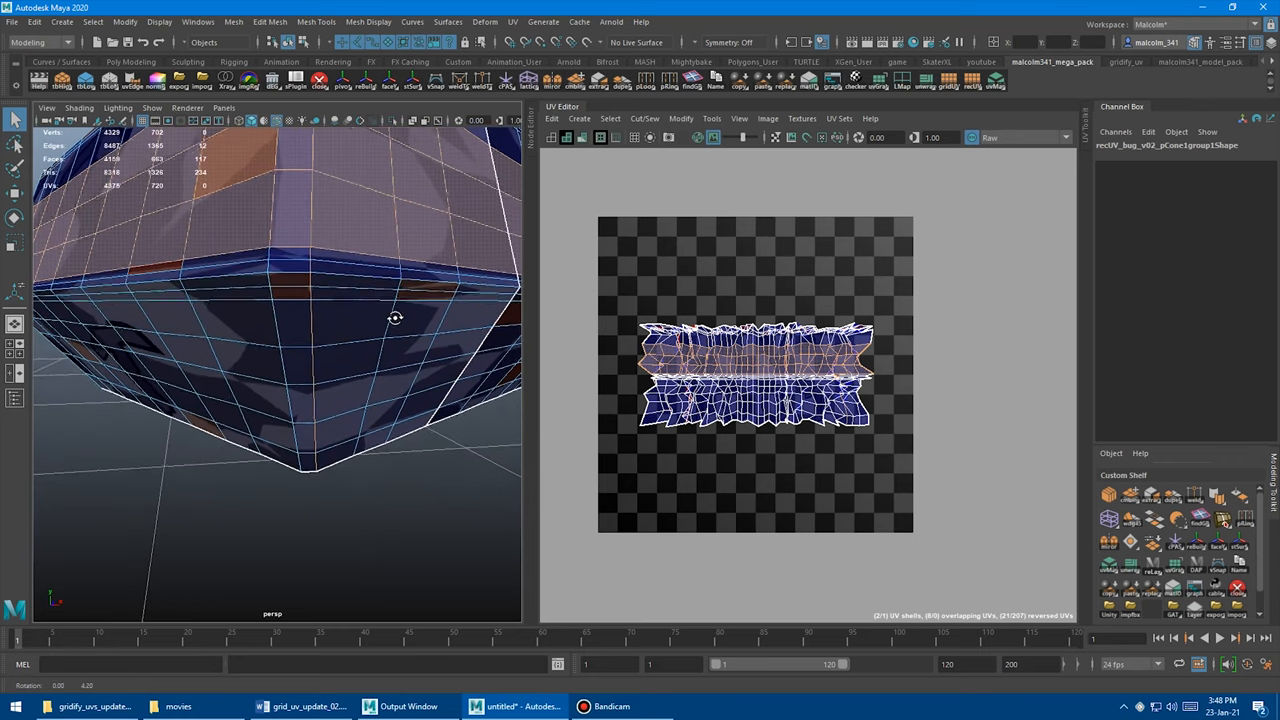
pyautogui.click(320, 340)
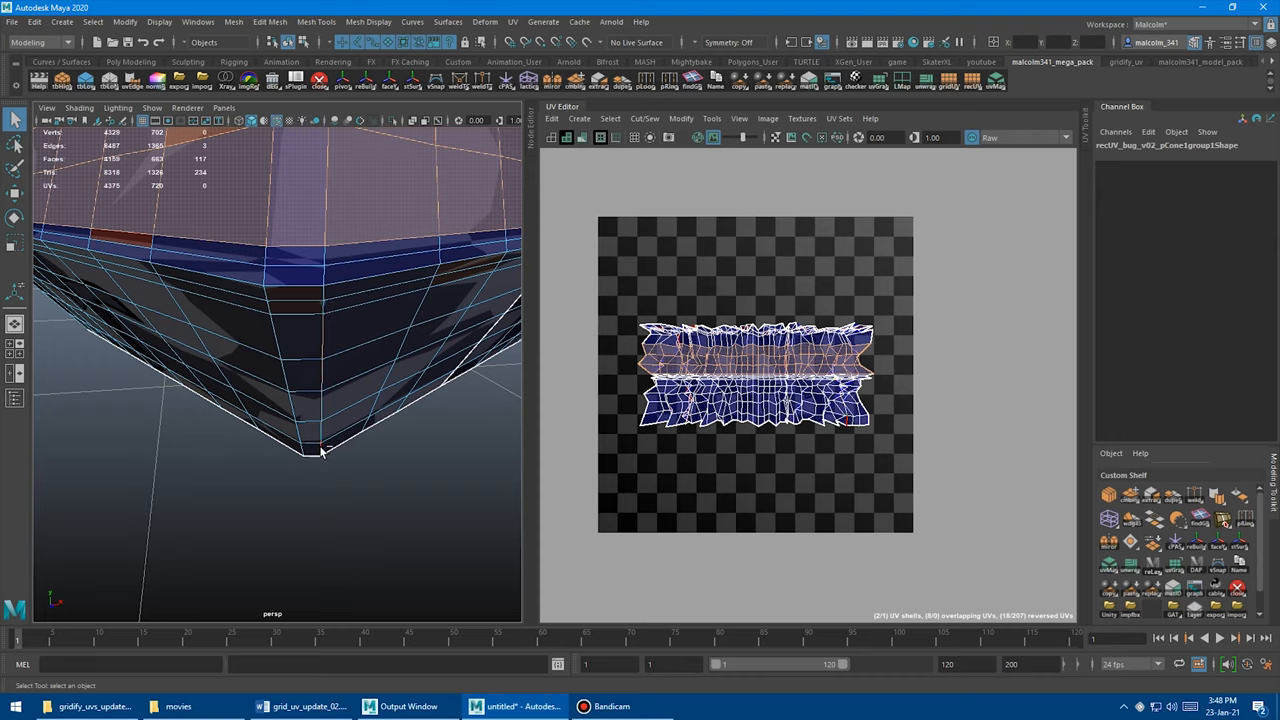
# Orbit to the side corner, pick a vertical edge, and open ramp_test.ma.
pyautogui.moveTo(320, 450); pyautogui.dragTo(260, 225)
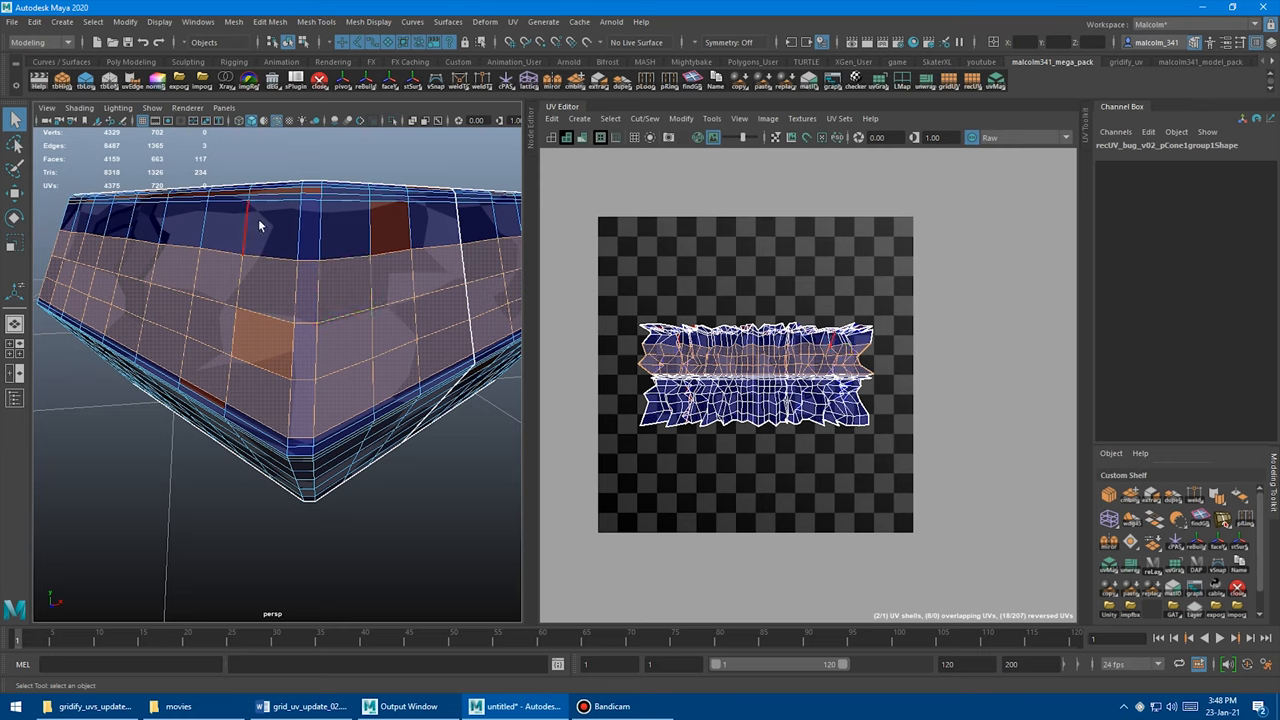
pyautogui.moveTo(259, 226); pyautogui.dragTo(355, 405)
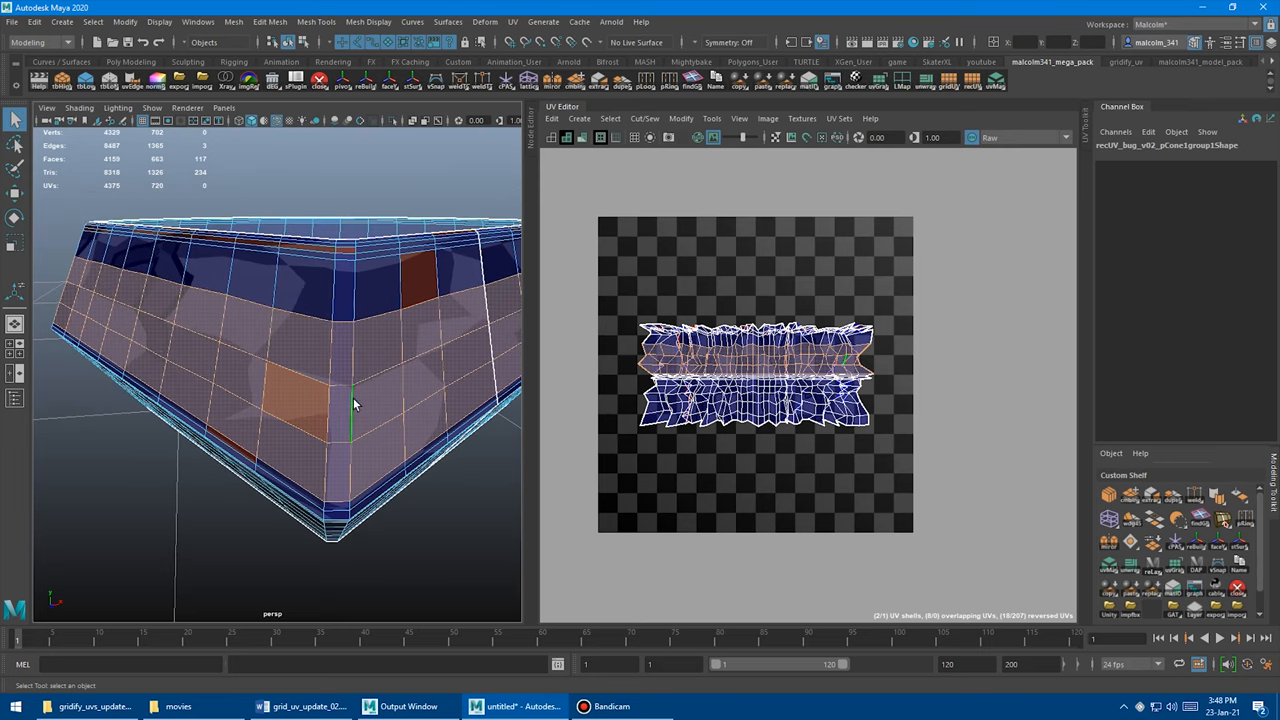
pyautogui.moveTo(360, 356)
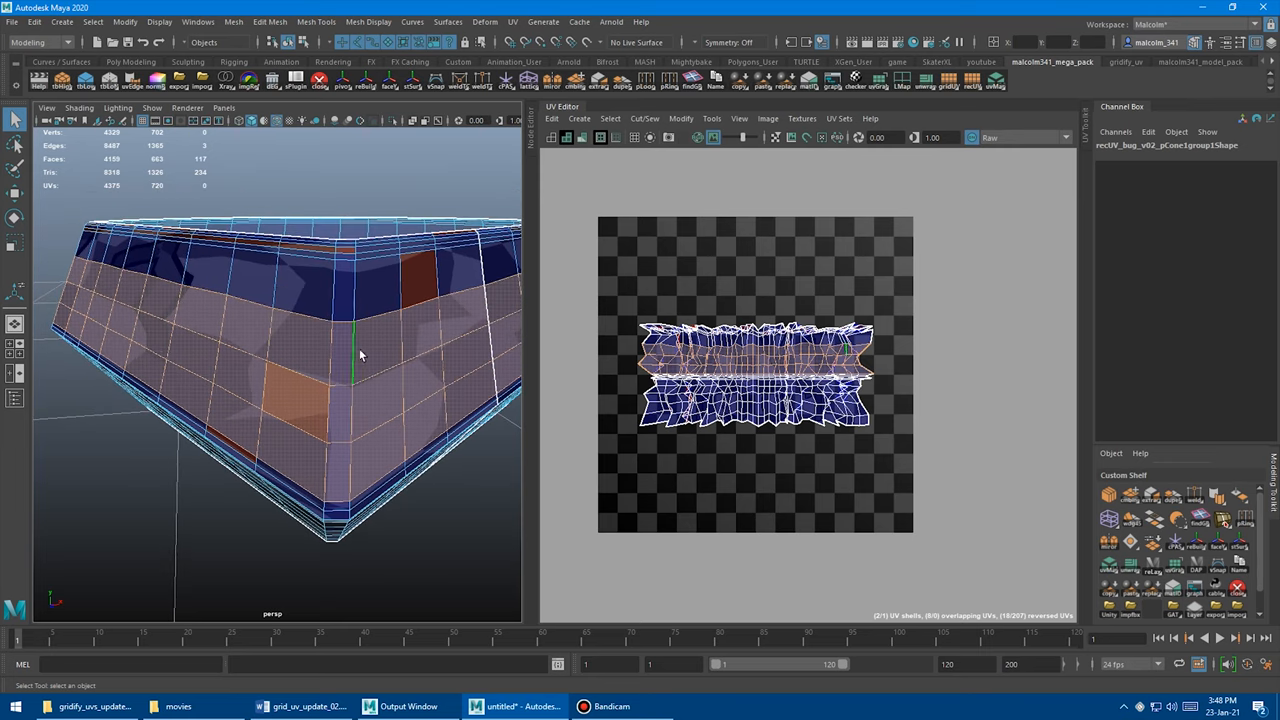
pyautogui.click(975, 82)
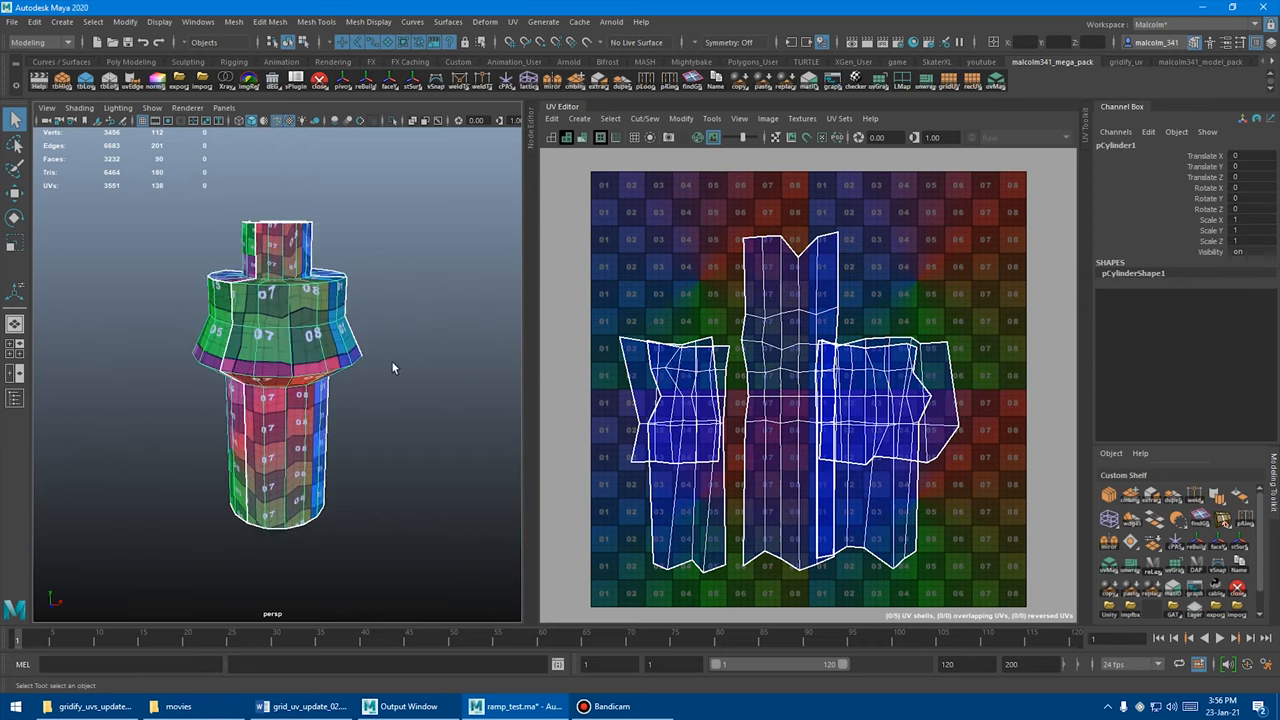
# Select the numbered-grid plane and run RecUV to rectify its UVs into one full-square grid shell.
pyautogui.click(422, 260)
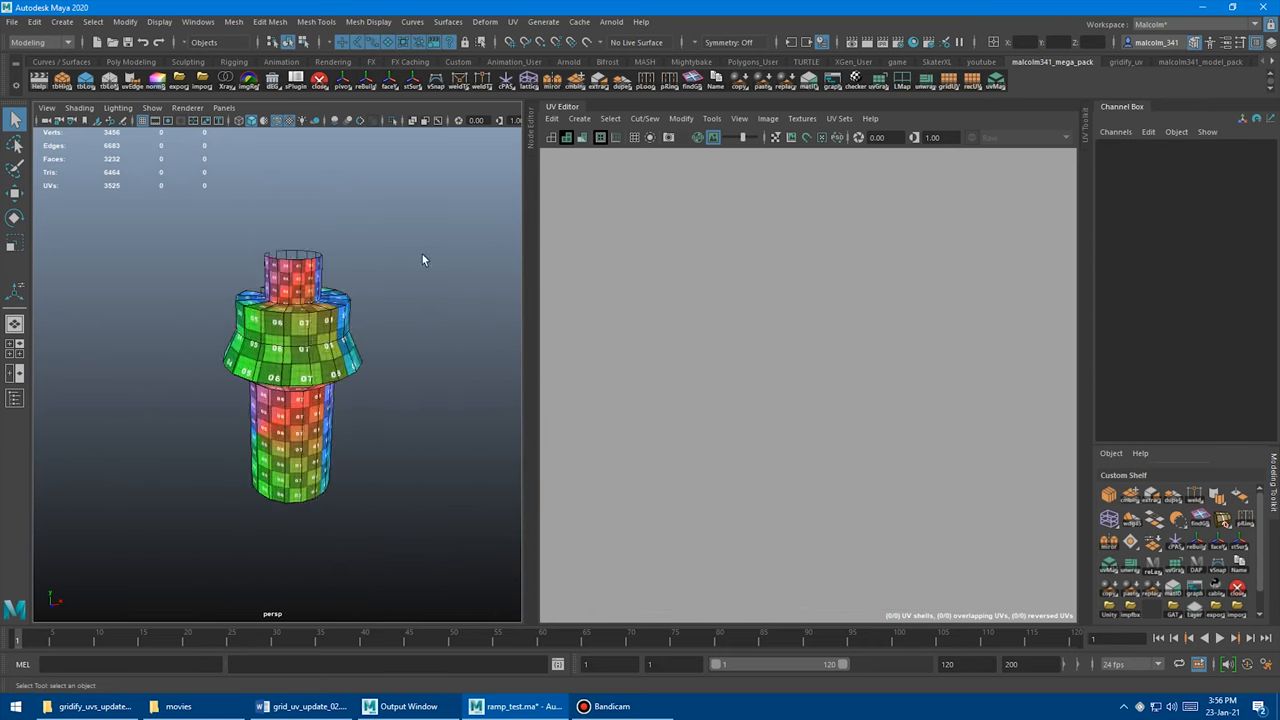
pyautogui.click(970, 80)
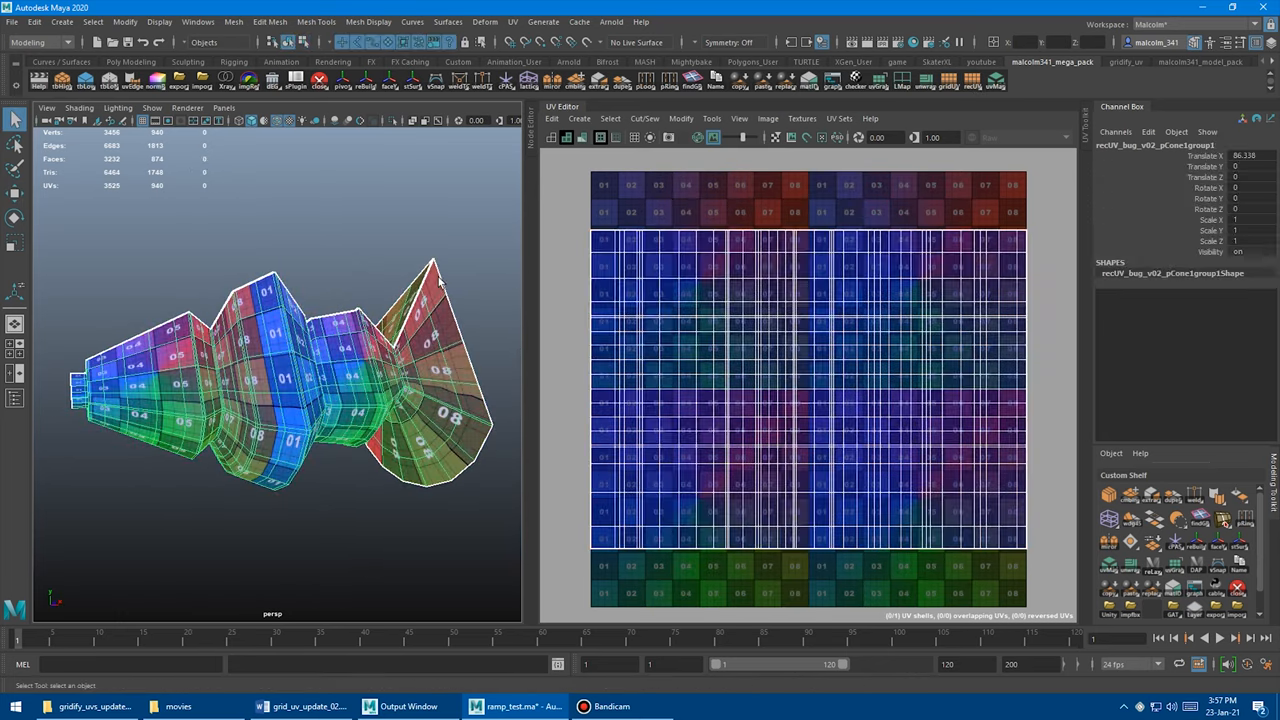
pyautogui.click(975, 82)
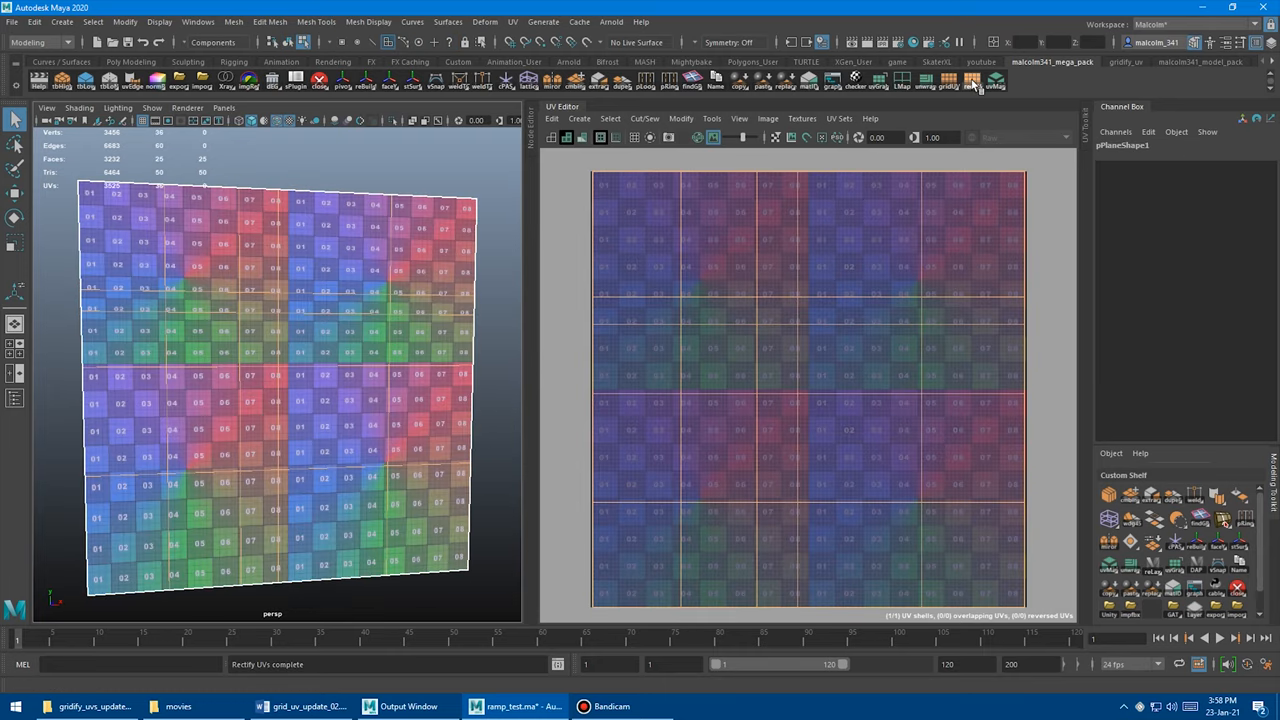